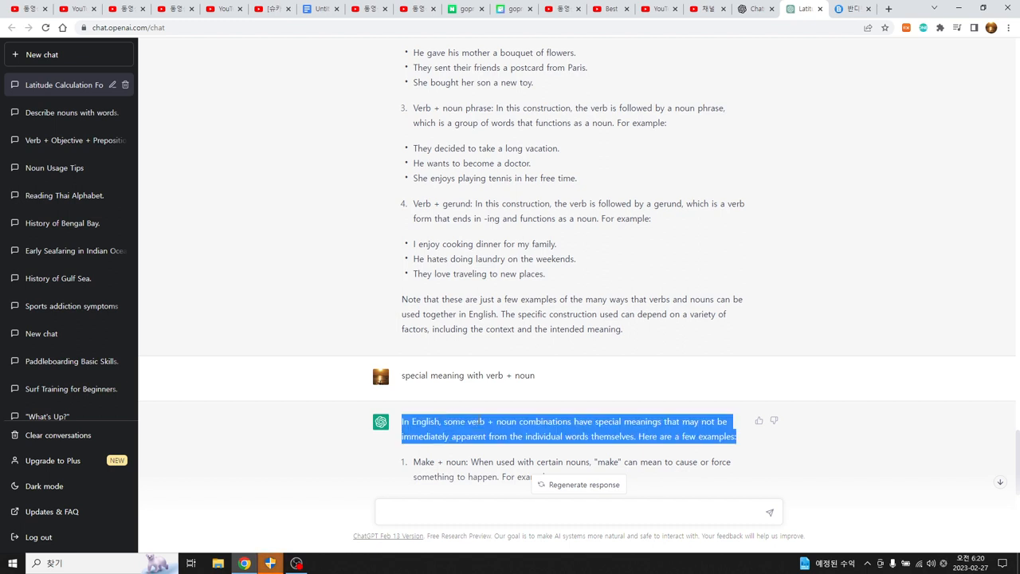
# - Scroll through the ChatGPT reply and copy the selected verb + noun answer
pyautogui.scroll(-3)
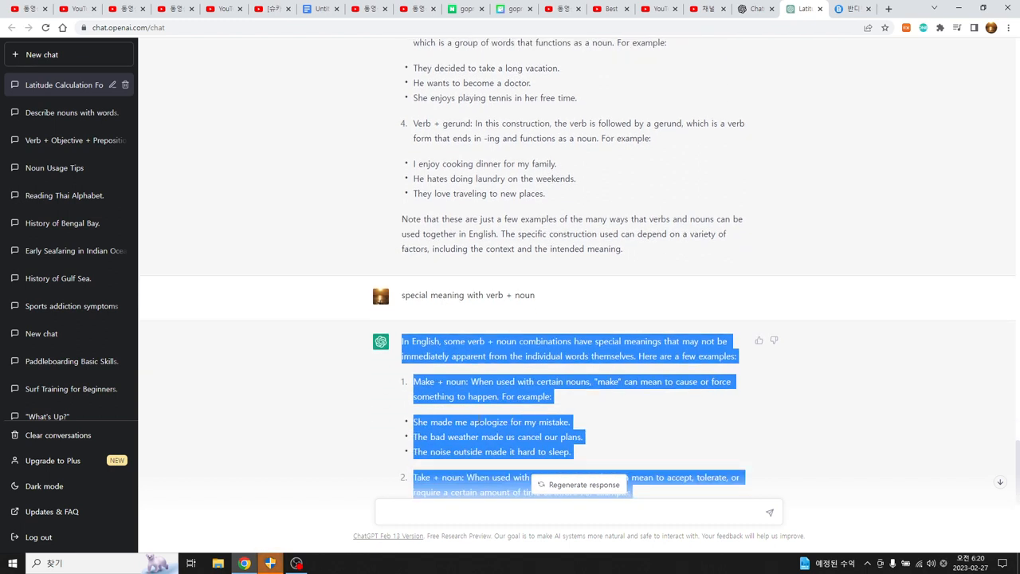
pyautogui.scroll(-3)
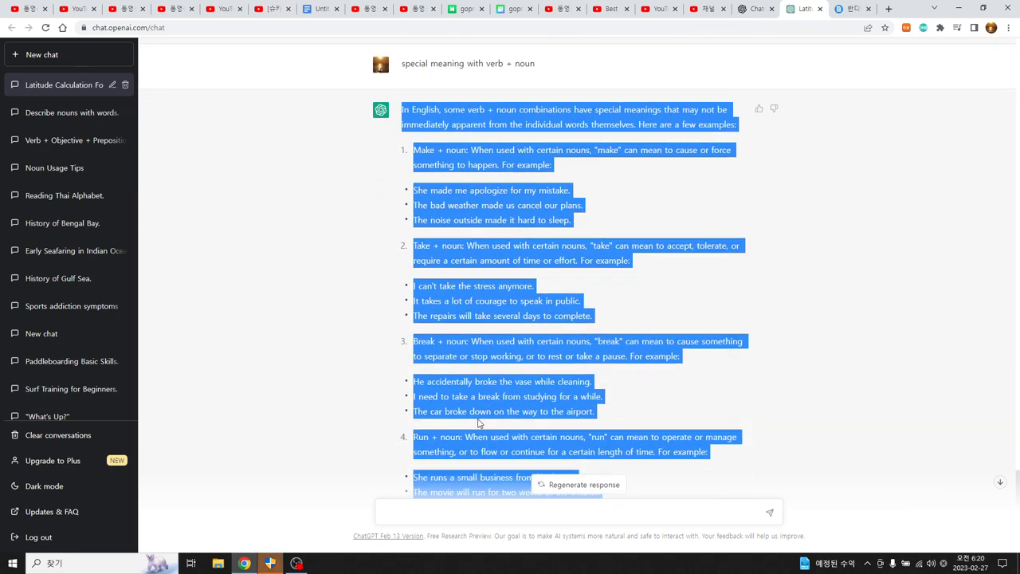
pyautogui.scroll(-3)
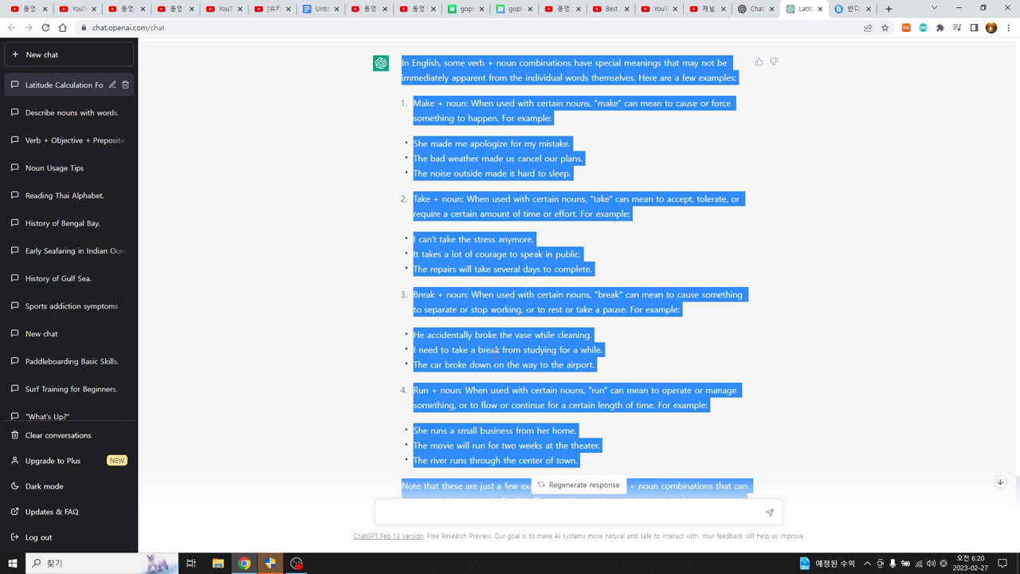
pyautogui.rightClick(502, 350)
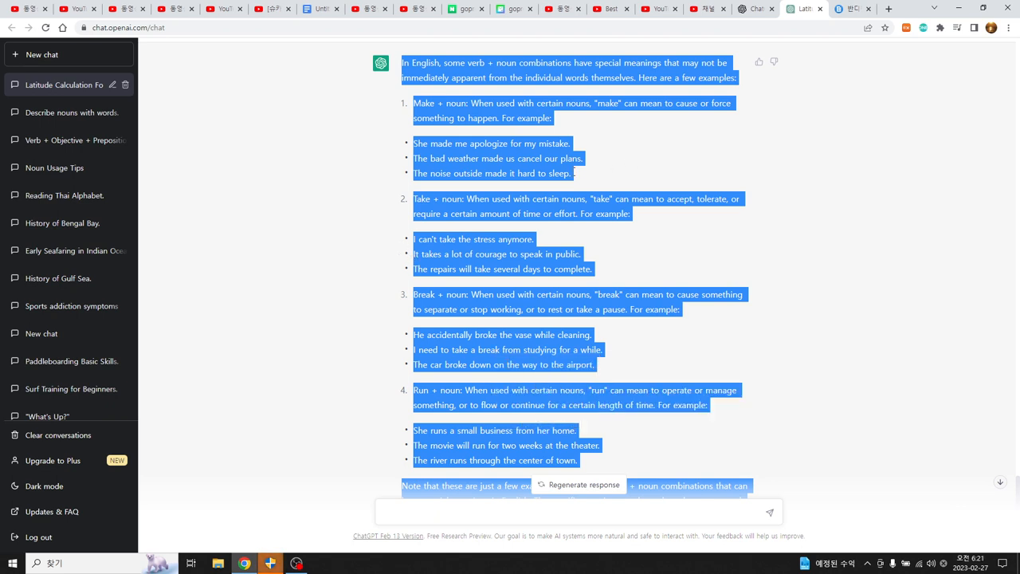
# - Return to the Docs home page and reopen the recent untitled to-infinitive document
pyautogui.click(319, 9)
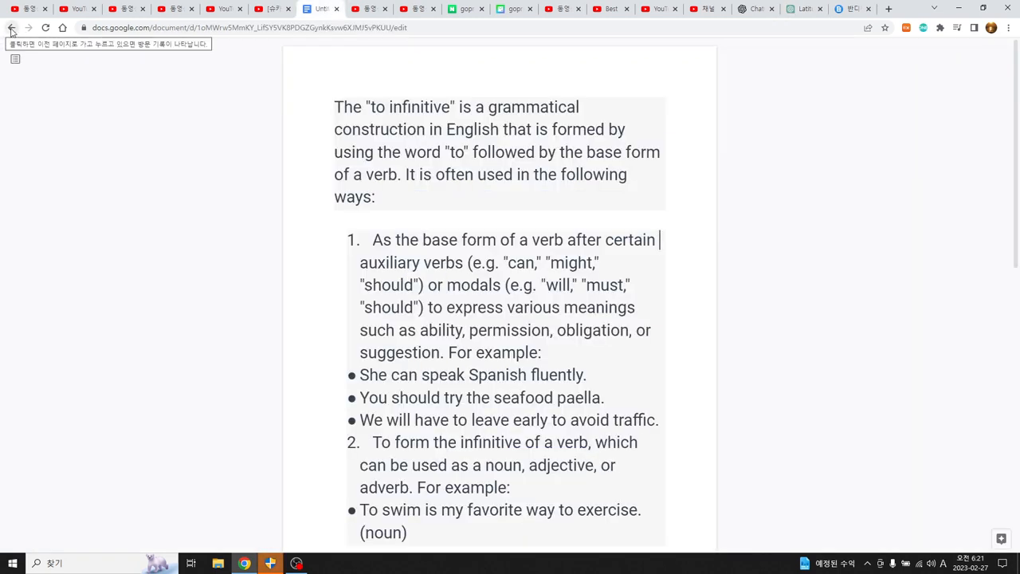
pyautogui.click(13, 27)
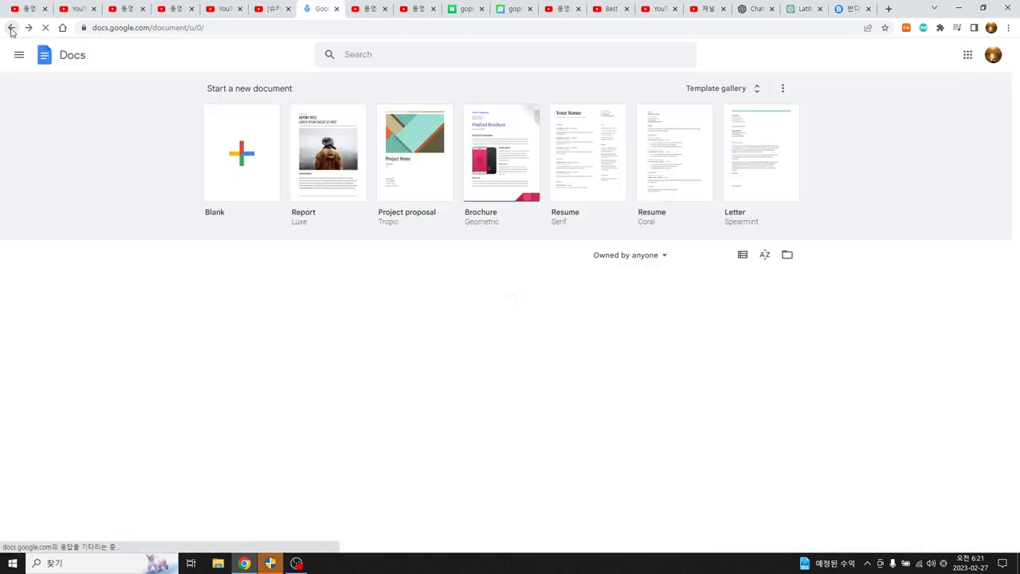
pyautogui.click(11, 27)
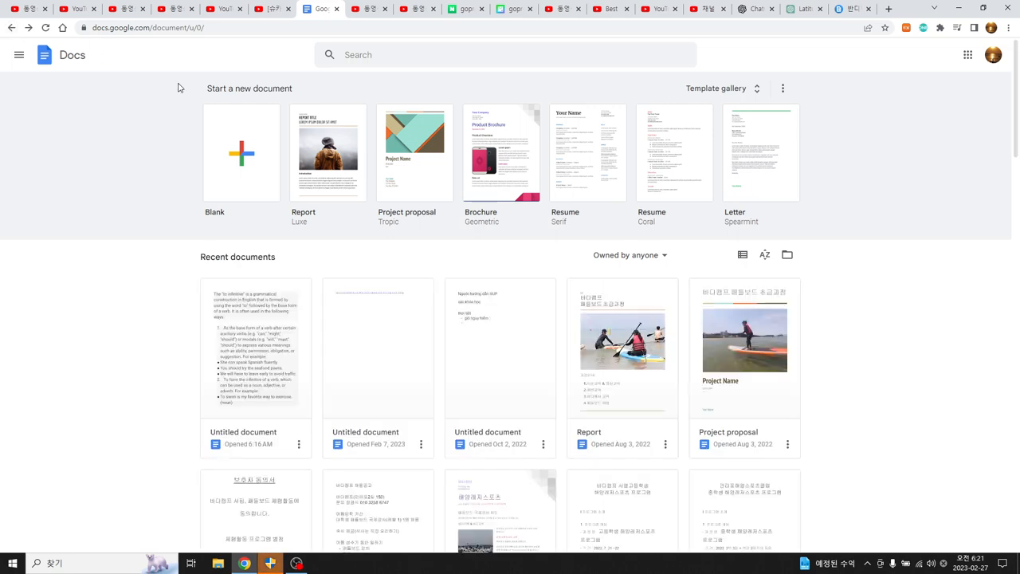
pyautogui.click(255, 347)
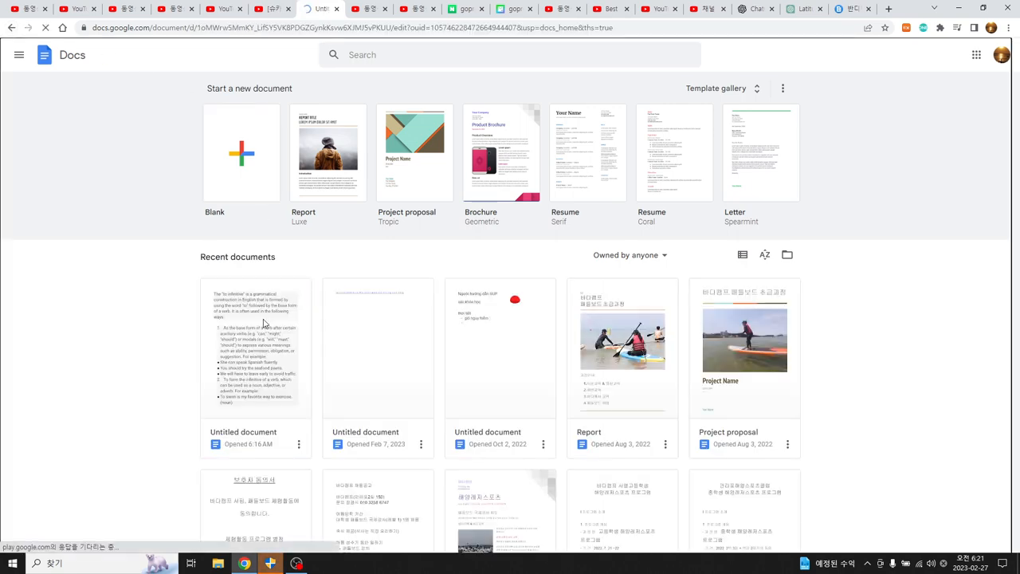
pyautogui.click(255, 348)
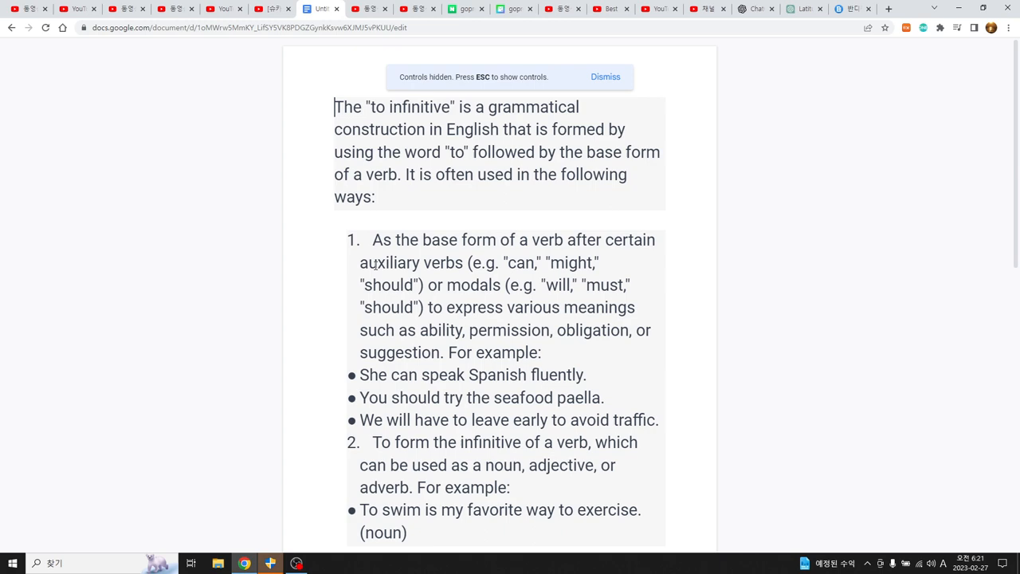
# - Select all the text, paste ChatGPT's verb + noun answer, and select the word 'manage'
pyautogui.press('ctrl+a')
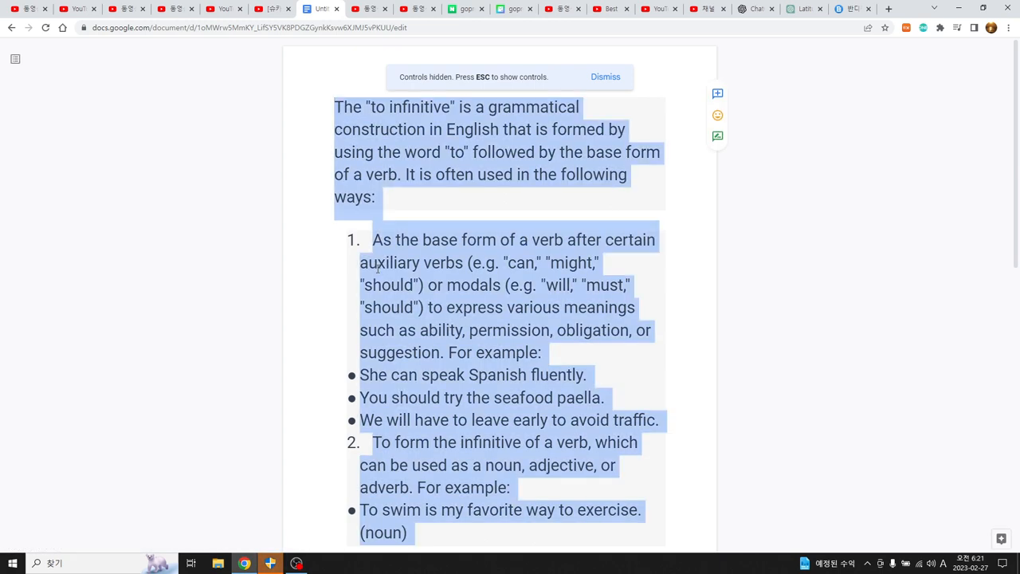
pyautogui.scroll(-3)
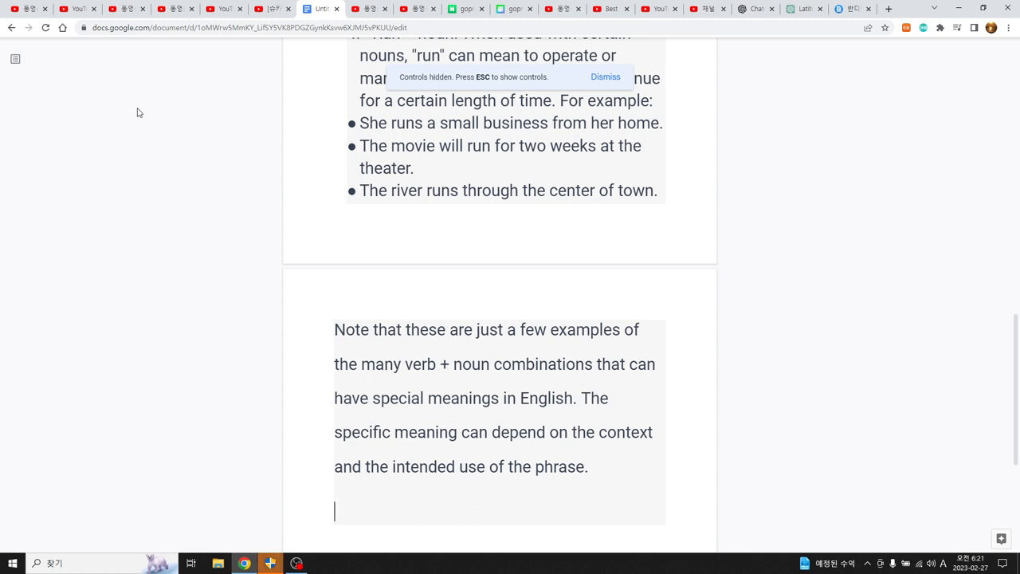
pyautogui.moveTo(83, 27)
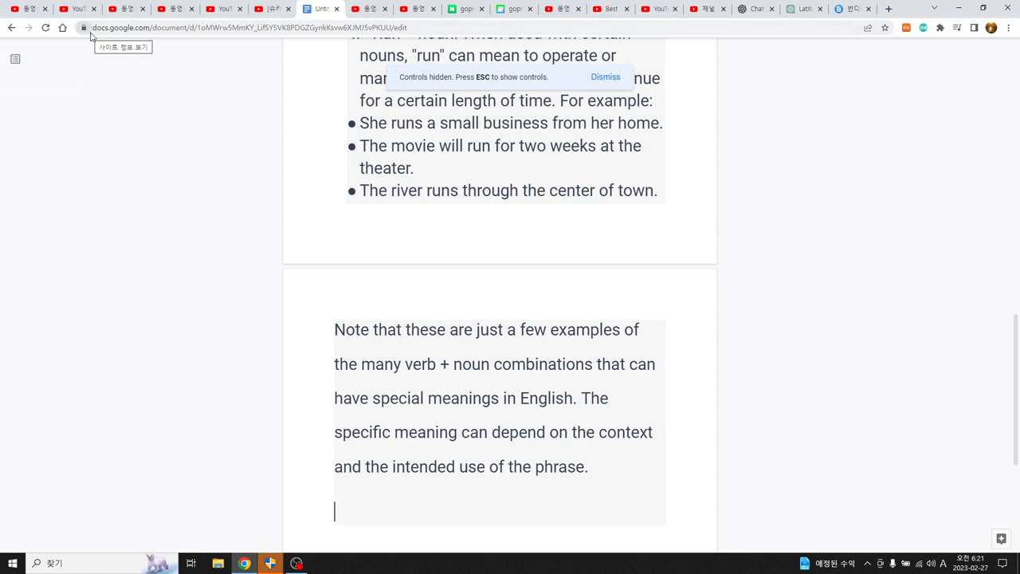
pyautogui.click(605, 77)
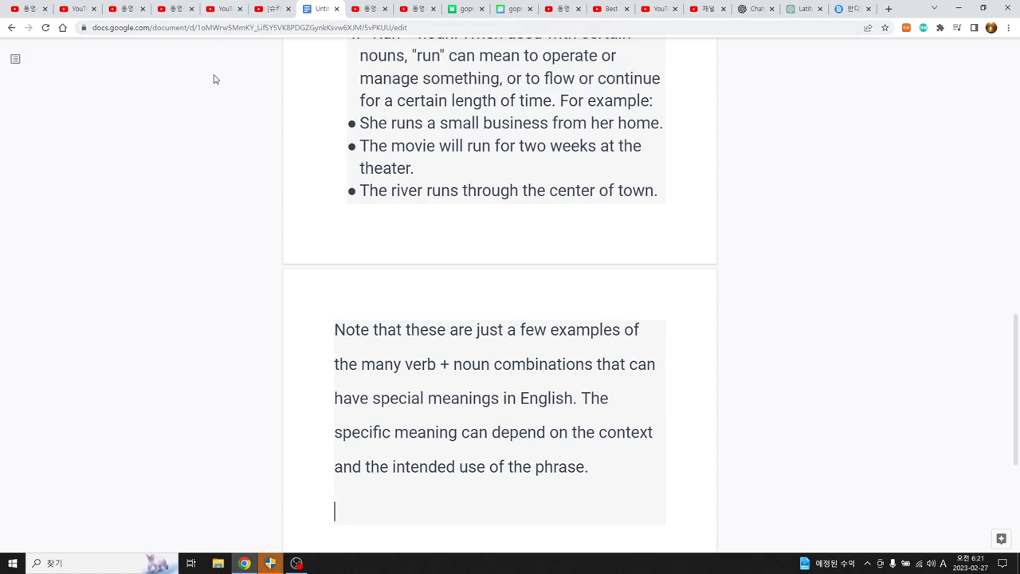
pyautogui.doubleClick(389, 78)
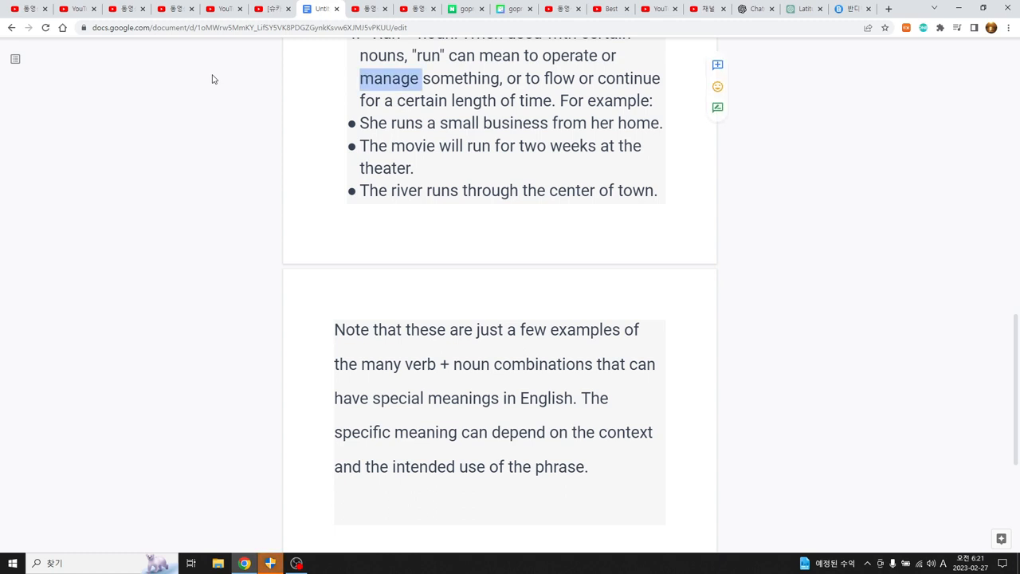
pyautogui.rightClick(214, 80)
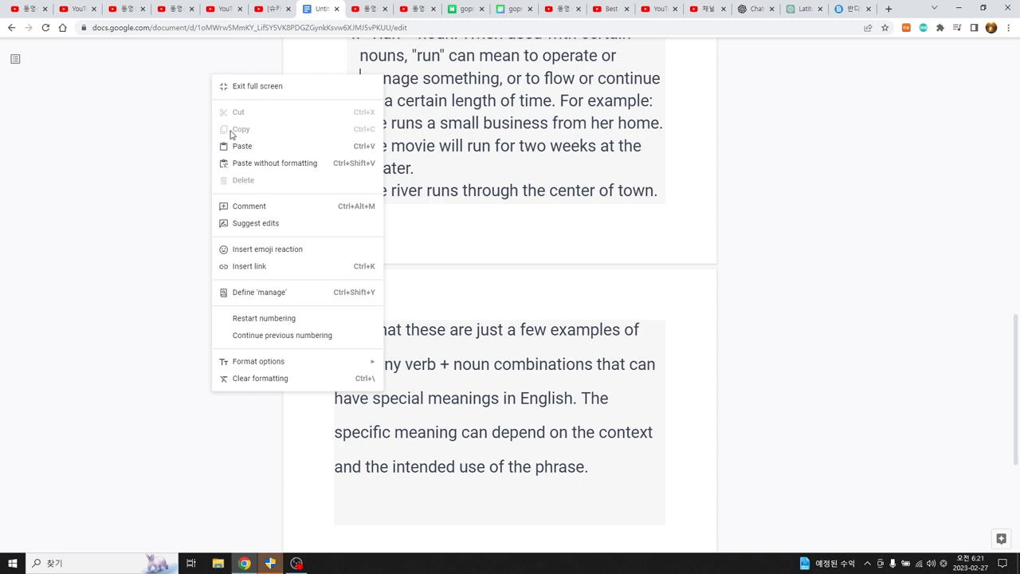
# - Exit full screen, re-enter View > Full screen, and return to the document's opening paragraph
pyautogui.click(257, 92)
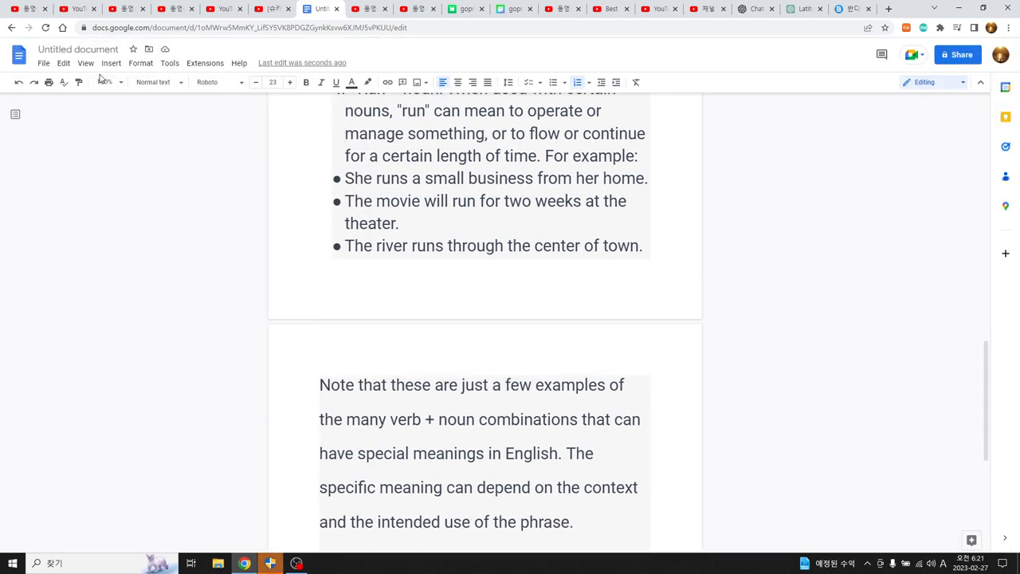
pyautogui.click(86, 63)
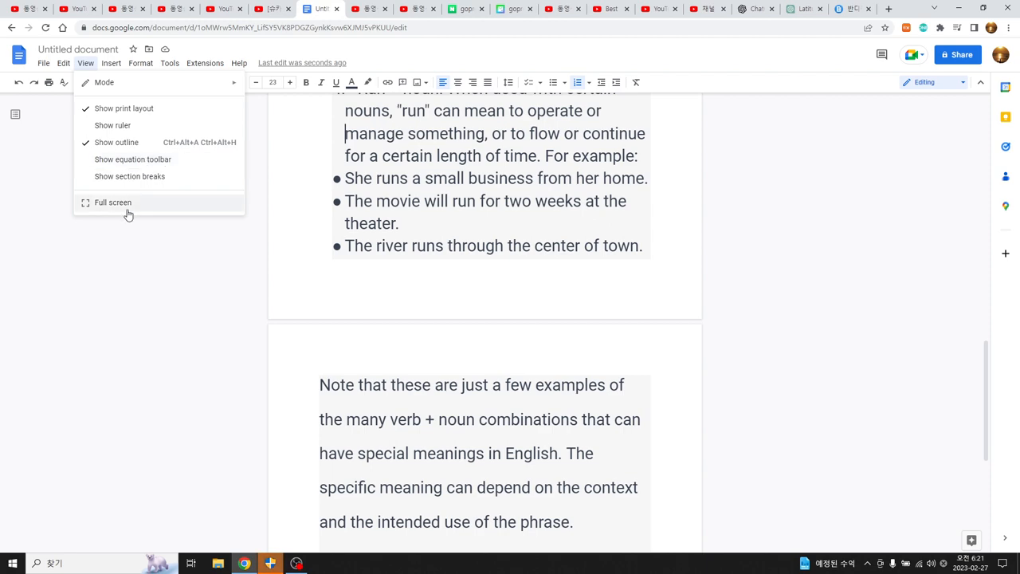
pyautogui.click(111, 200)
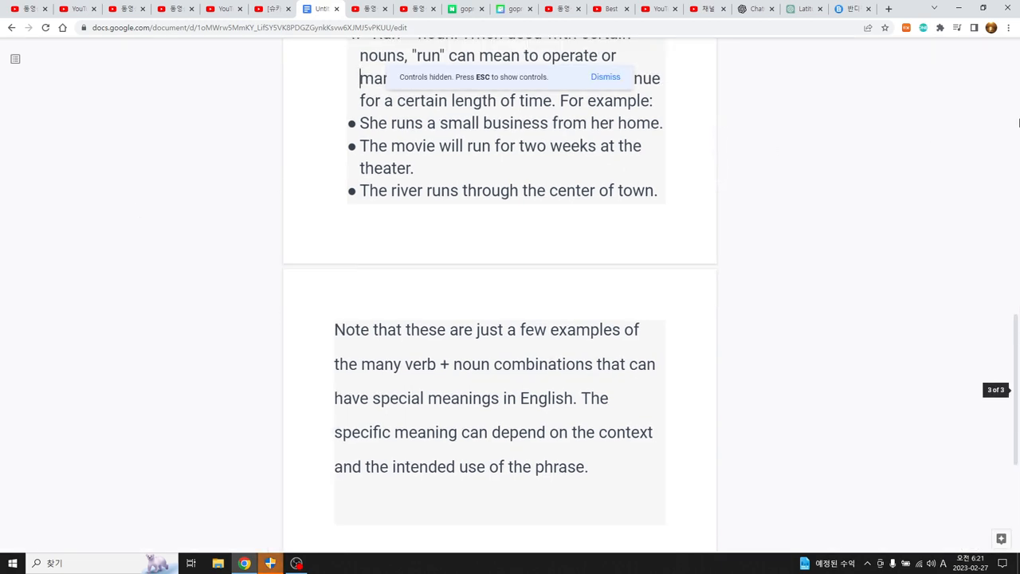
pyautogui.scroll(3)
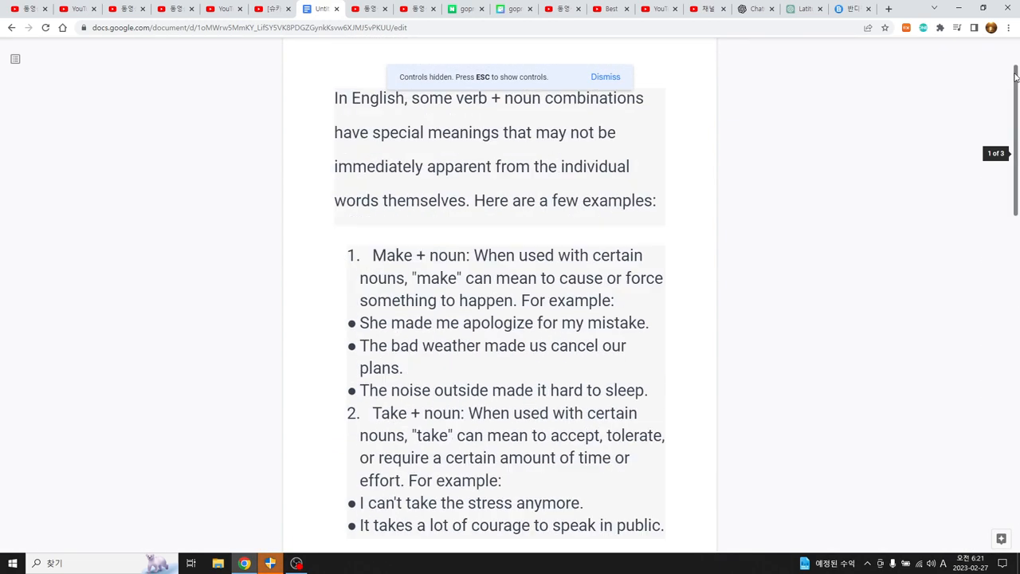
pyautogui.moveTo(810, 174)
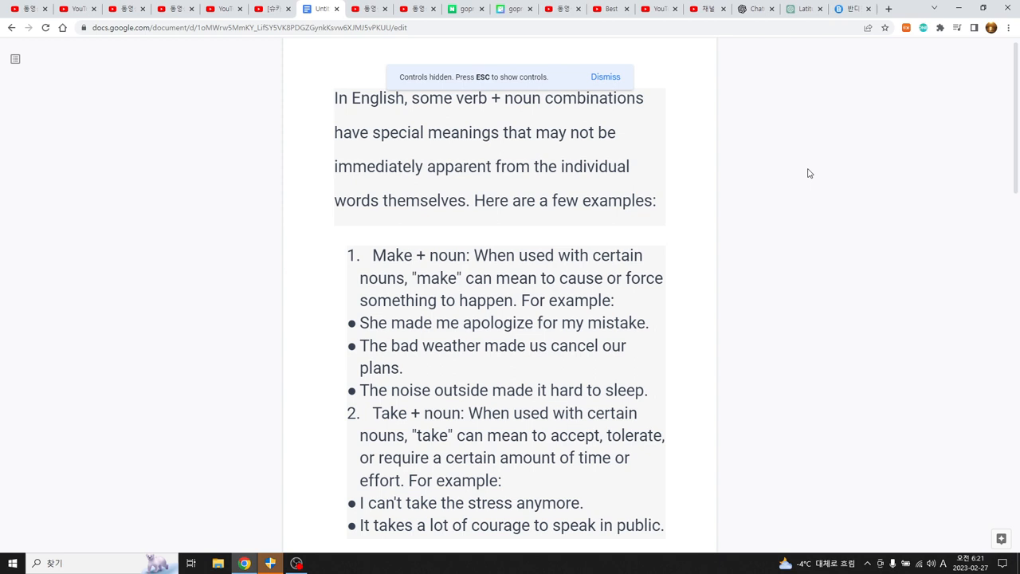
pyautogui.click(606, 76)
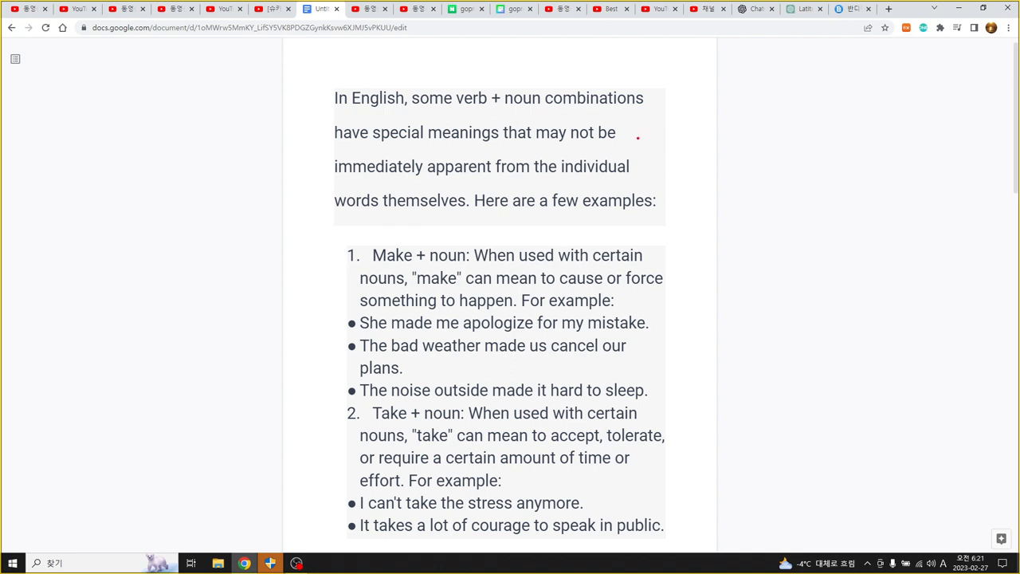
pyautogui.moveTo(450, 132)
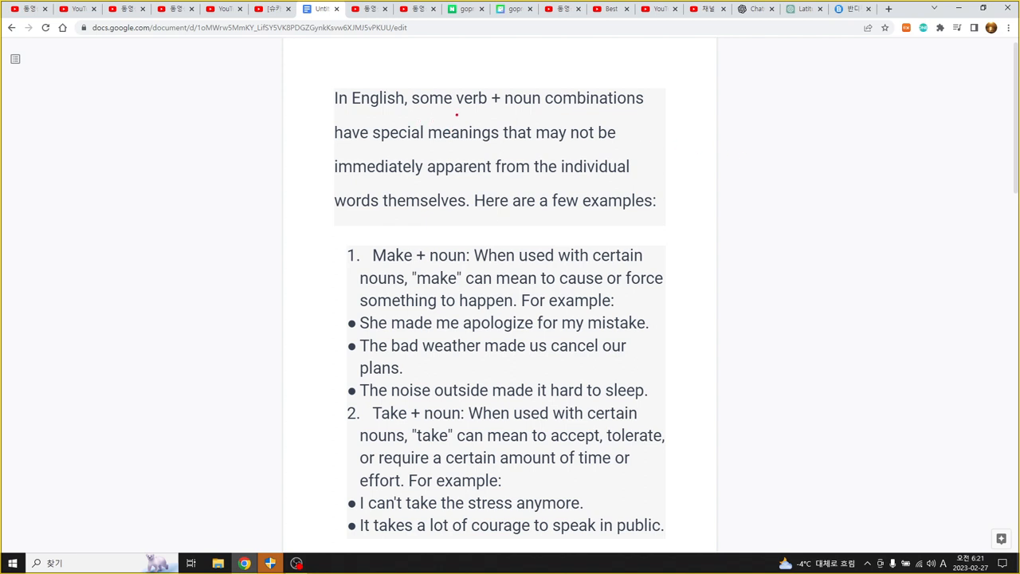
# - Underline 'verb + noun combinations' in red and write a circled V beside the first paragraph
pyautogui.moveTo(456, 115); pyautogui.dragTo(570, 110)
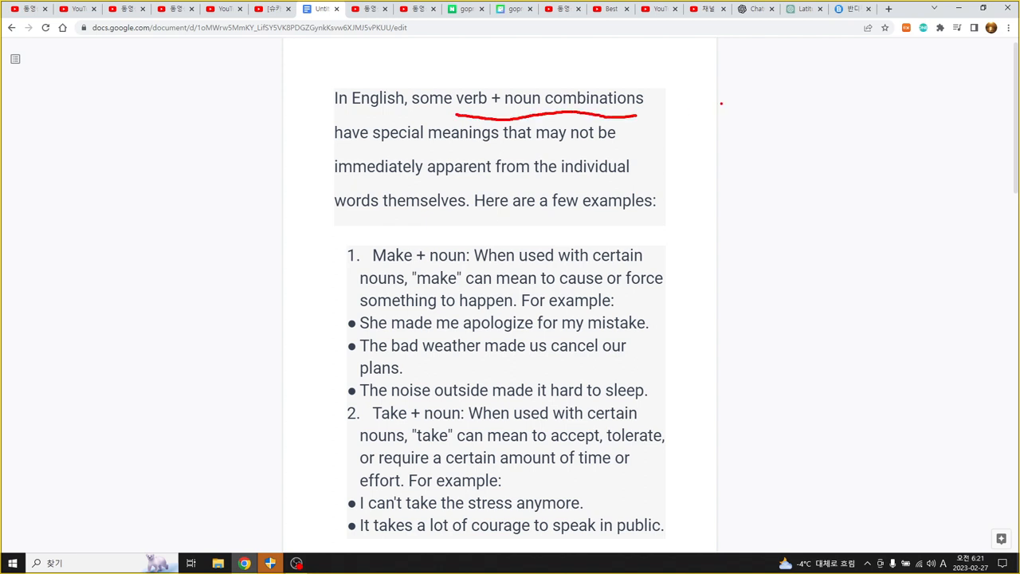
pyautogui.moveTo(721, 88); pyautogui.dragTo(749, 127)
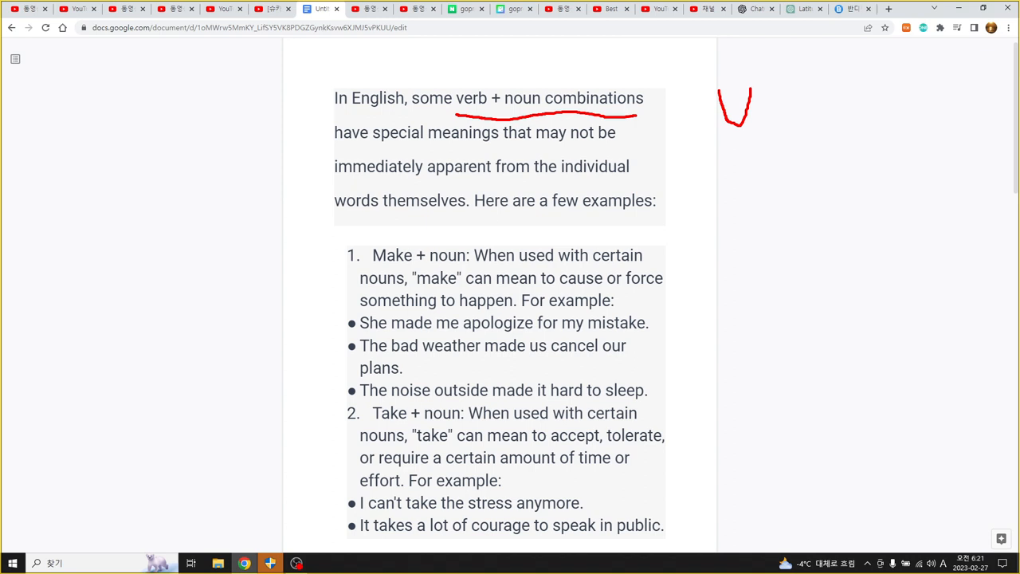
pyautogui.moveTo(749, 80); pyautogui.dragTo(765, 146)
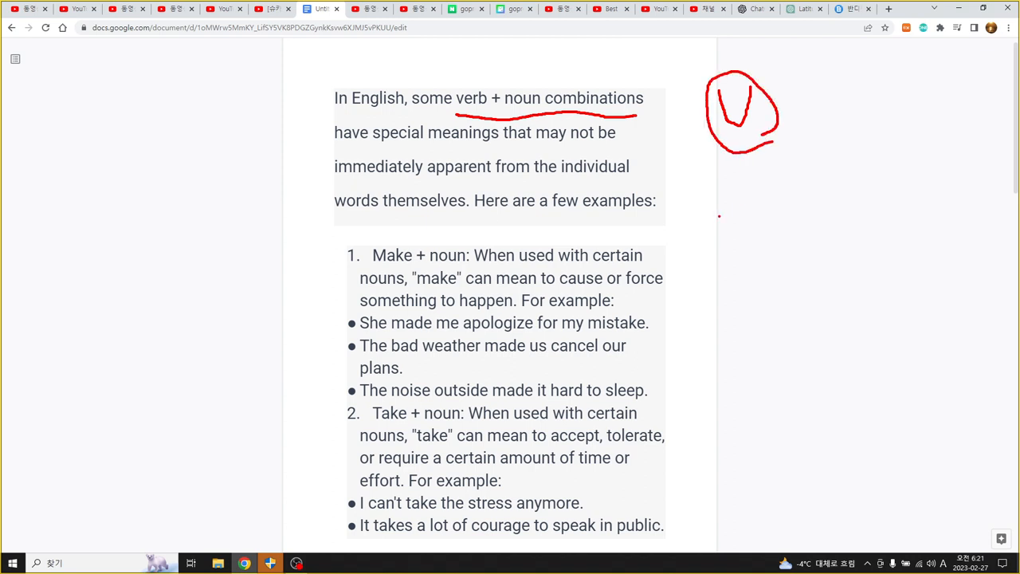
# - Write V+n in the margin, circle it, and draw an upward arrow beneath it
pyautogui.moveTo(720, 216); pyautogui.dragTo(746, 268)
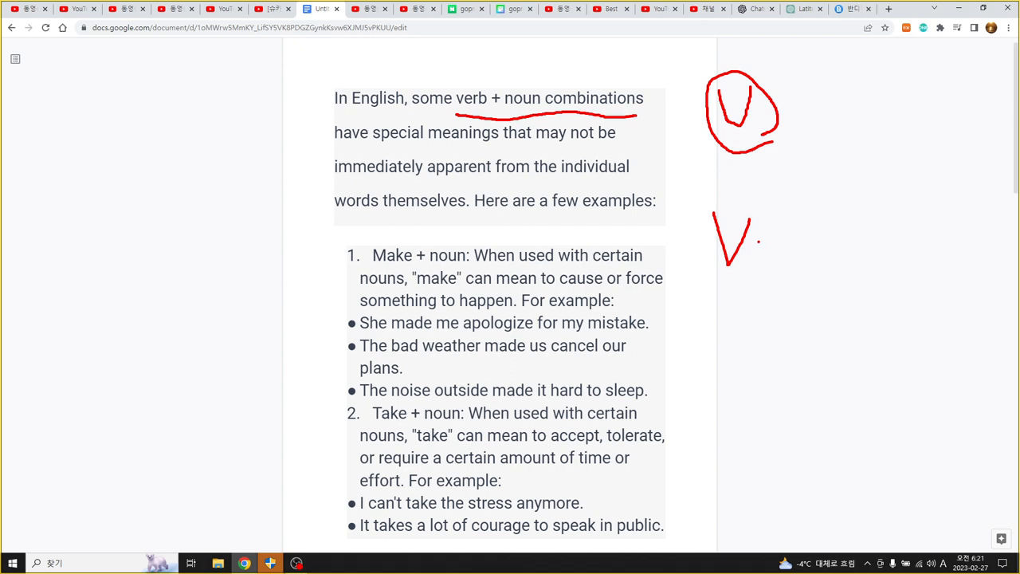
pyautogui.moveTo(765, 237); pyautogui.dragTo(825, 236)
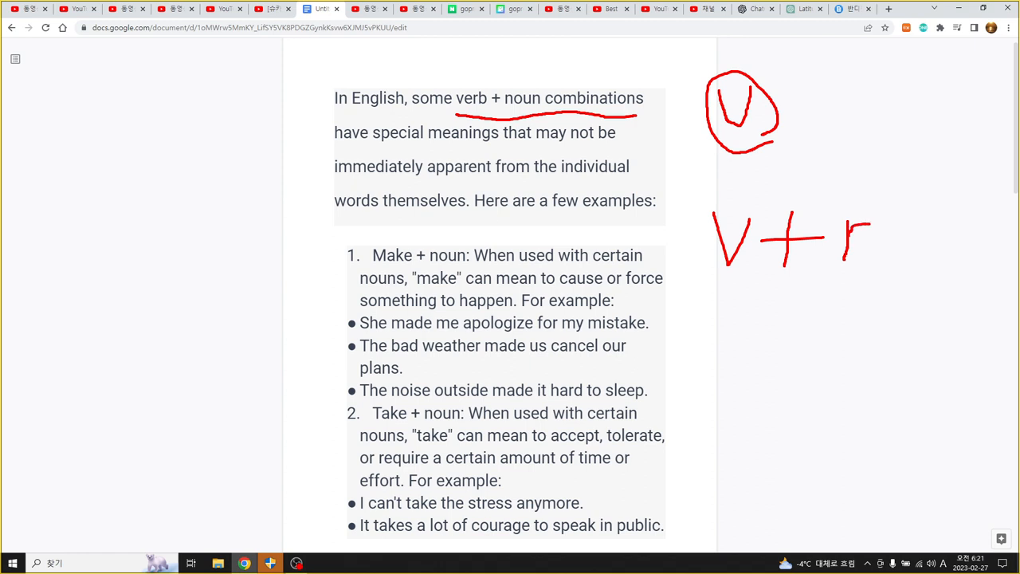
pyautogui.moveTo(853, 232); pyautogui.dragTo(874, 263)
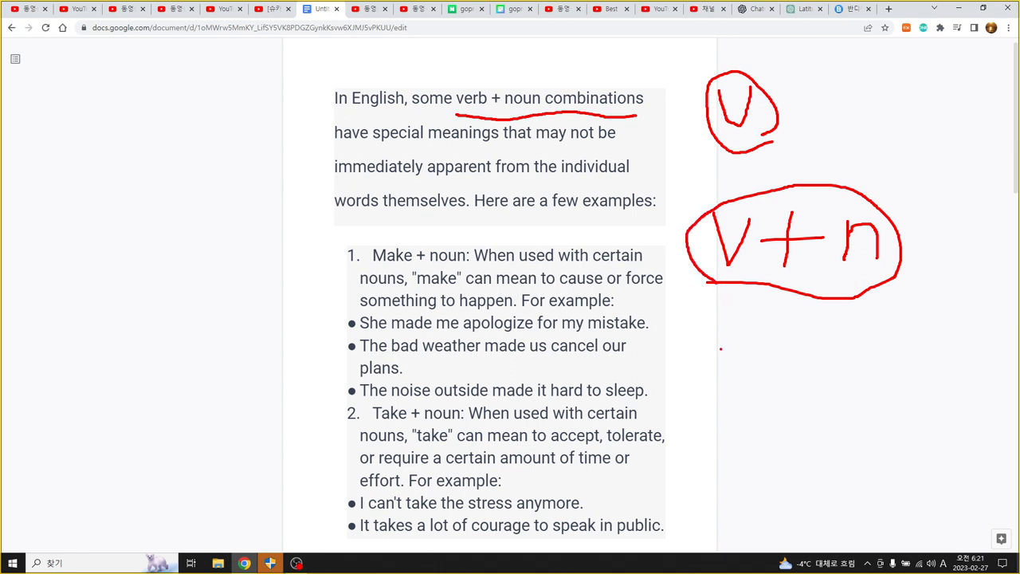
pyautogui.moveTo(725, 315); pyautogui.dragTo(725, 406)
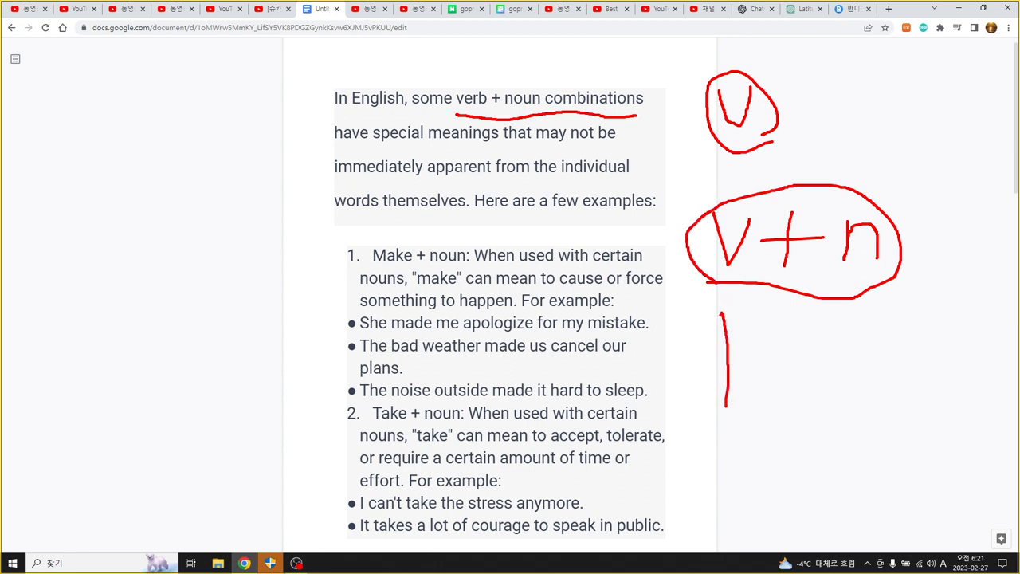
pyautogui.moveTo(725, 351); pyautogui.dragTo(746, 318)
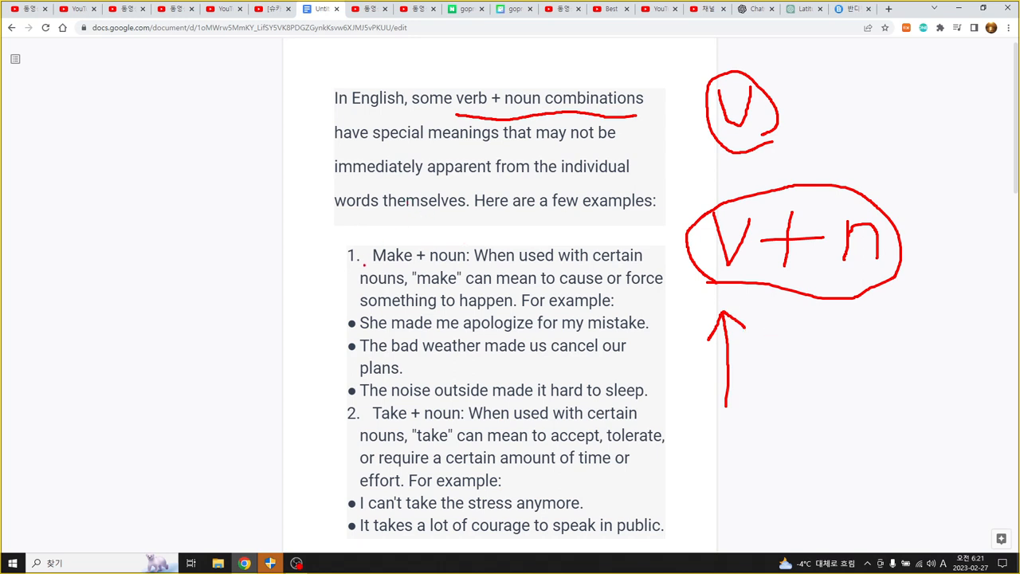
# - Box the word 'verb' in red and underline the opening paragraph's key phrases
pyautogui.moveTo(367, 266); pyautogui.dragTo(414, 266)
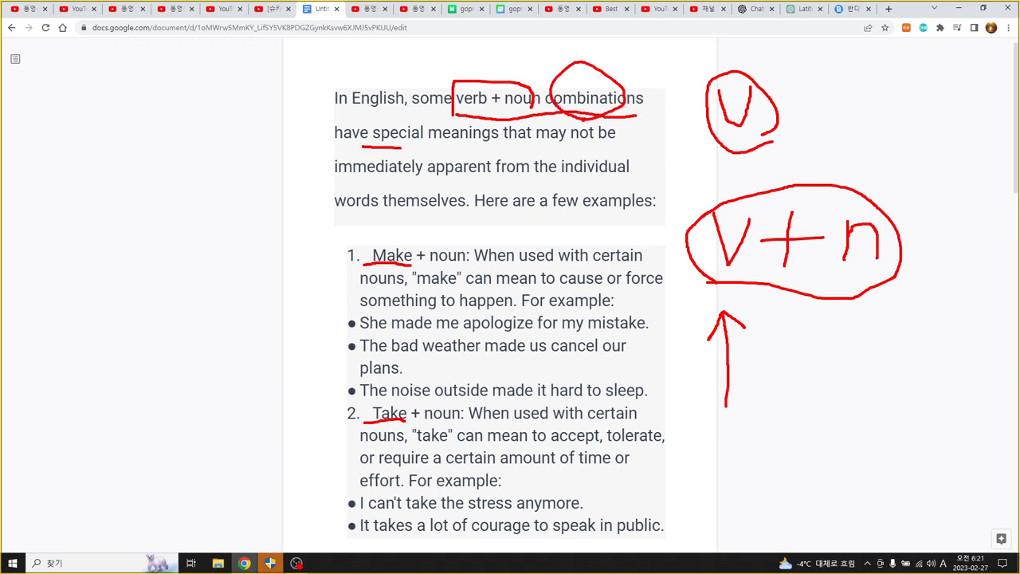
pyautogui.moveTo(367, 147); pyautogui.dragTo(478, 147)
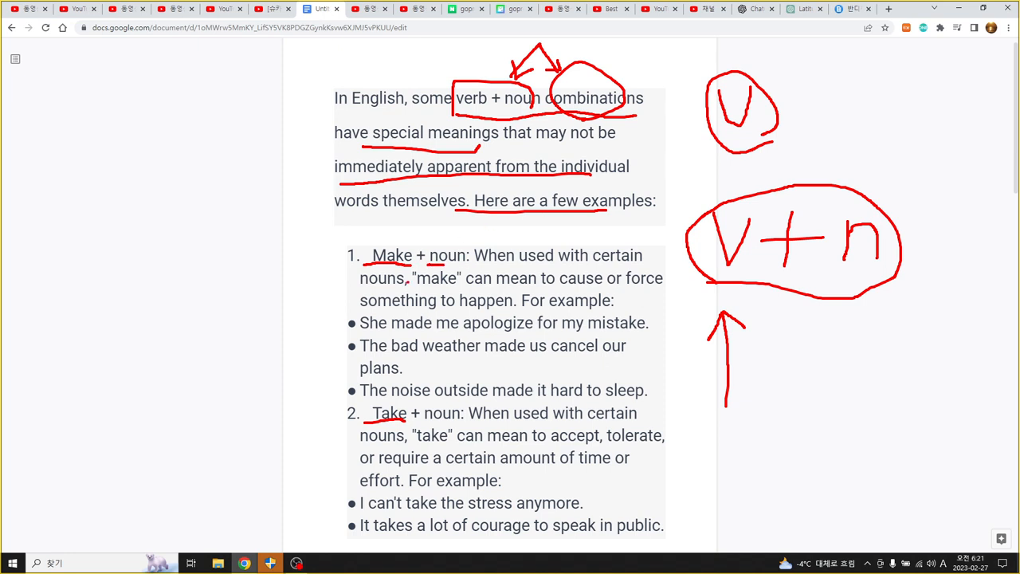
# - Circle 'nouns', underline 'something to happen' and 'made us cancel', and circle the example verb phrases
pyautogui.moveTo(360, 287); pyautogui.dragTo(405, 287)
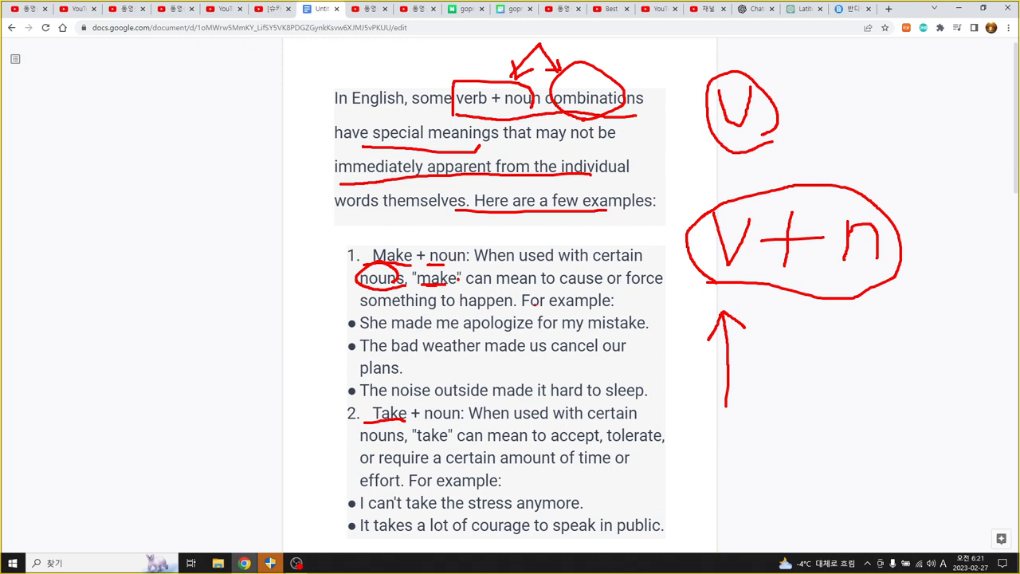
pyautogui.moveTo(360, 306); pyautogui.dragTo(516, 306)
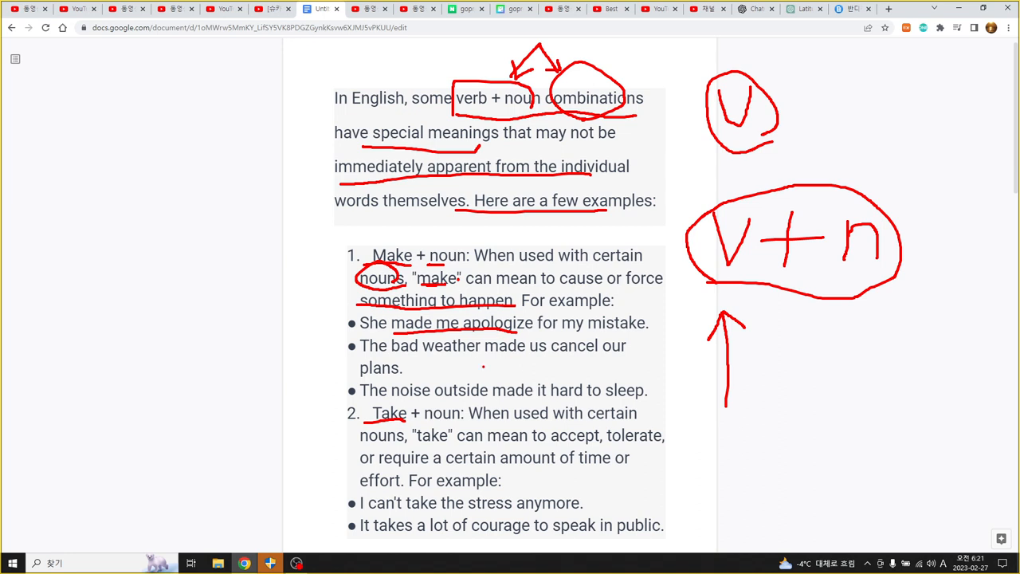
pyautogui.moveTo(481, 357); pyautogui.dragTo(597, 357)
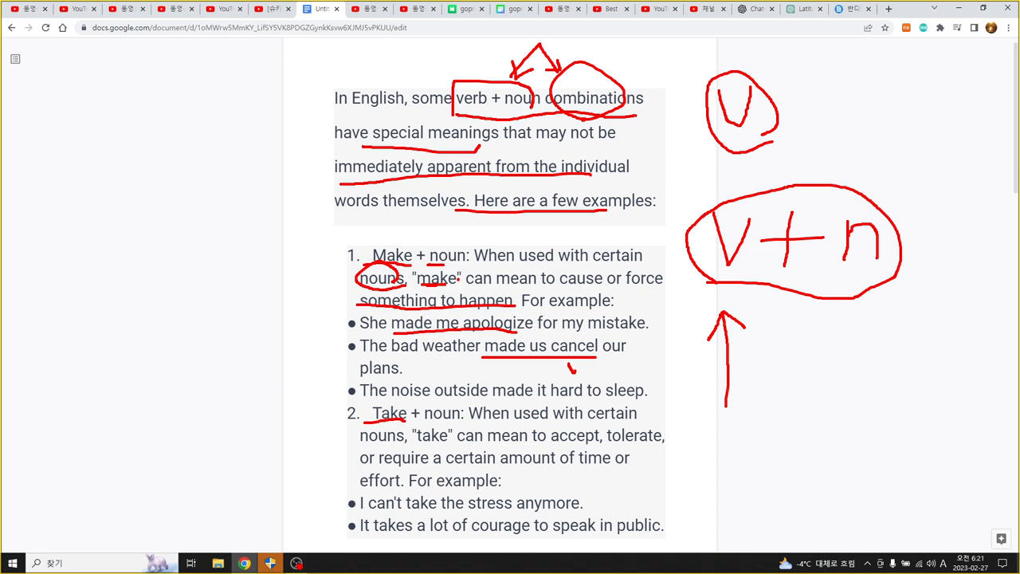
pyautogui.moveTo(571, 363); pyautogui.dragTo(575, 370)
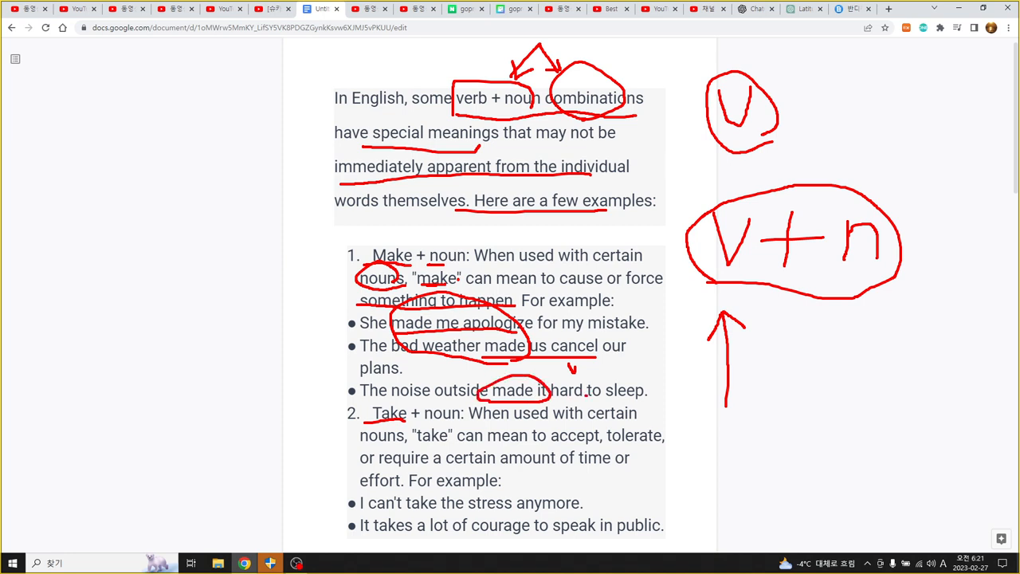
# - Underline 'sleep', mark it with a circled n over 'made it hard', then wipe all red markings off the page
pyautogui.moveTo(581, 390); pyautogui.dragTo(670, 391)
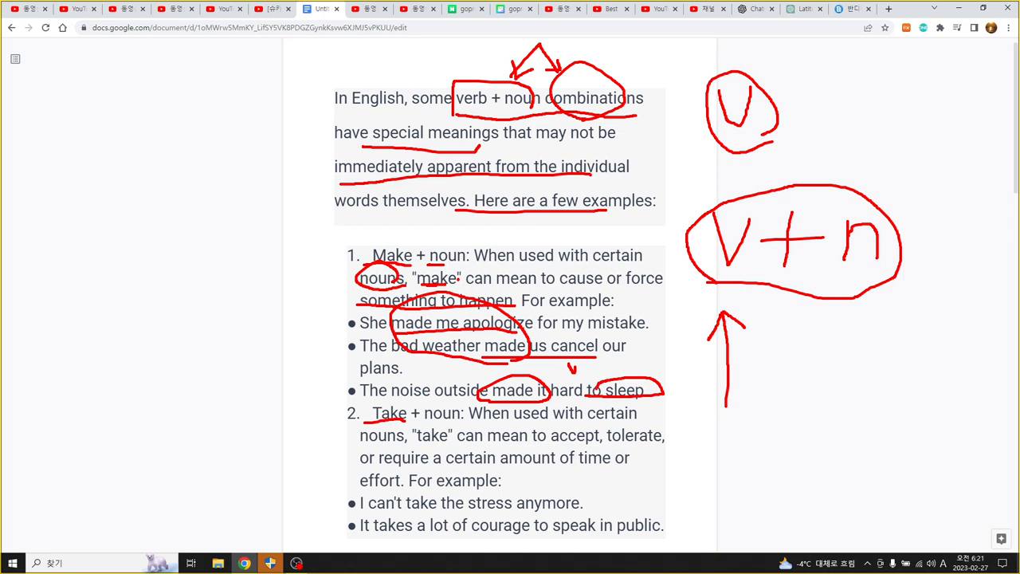
pyautogui.moveTo(636, 342); pyautogui.dragTo(636, 368)
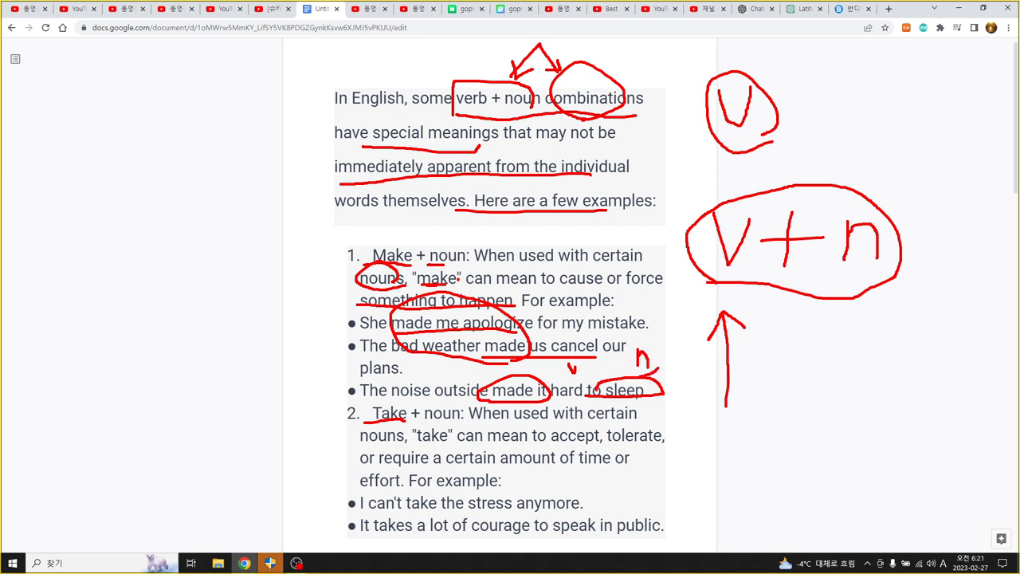
pyautogui.moveTo(629, 366); pyautogui.dragTo(670, 359)
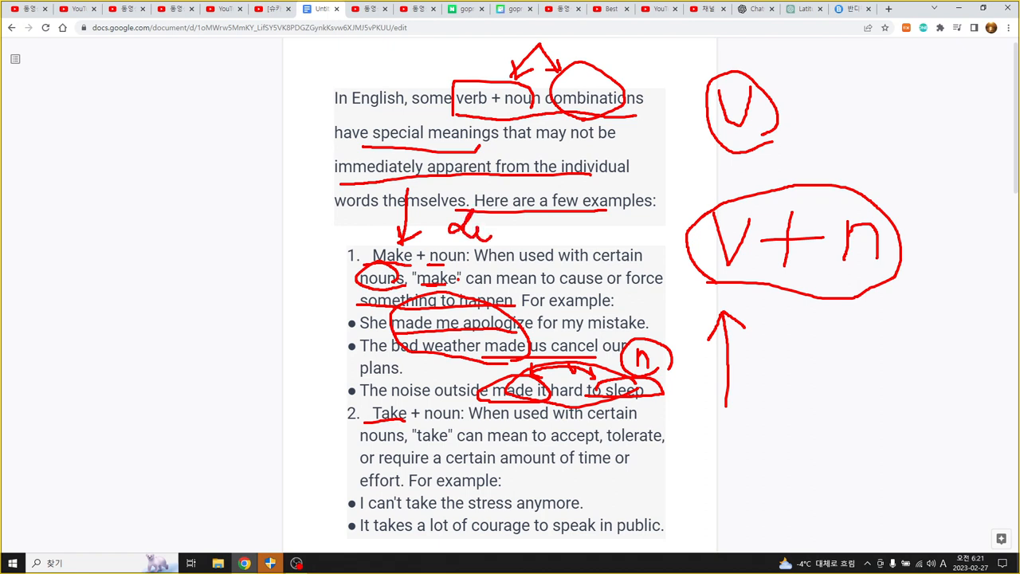
pyautogui.moveTo(491, 231); pyautogui.dragTo(566, 231)
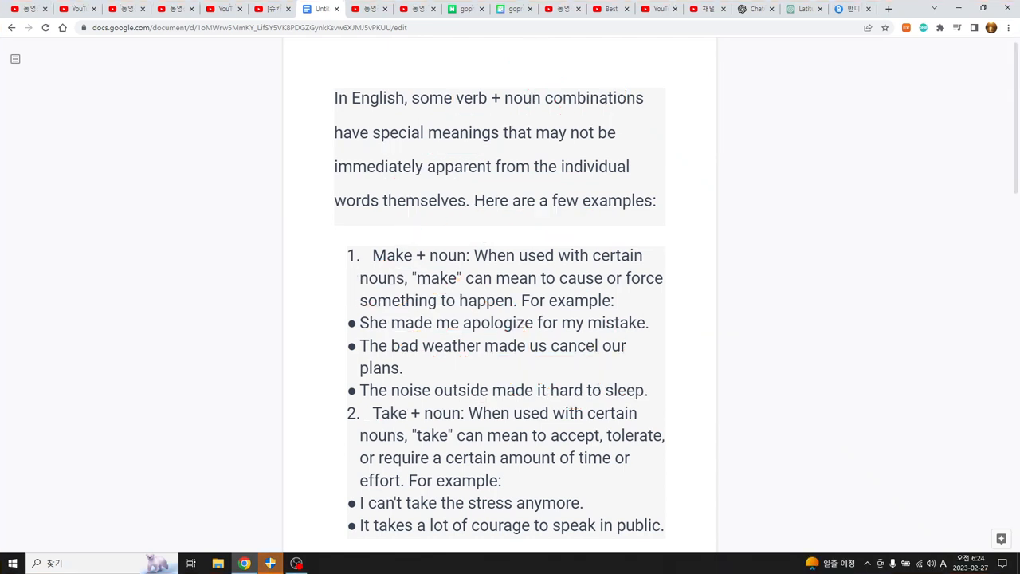
# - Scroll down to the second page with the repairs example and Break + noun section
pyautogui.scroll(-3)
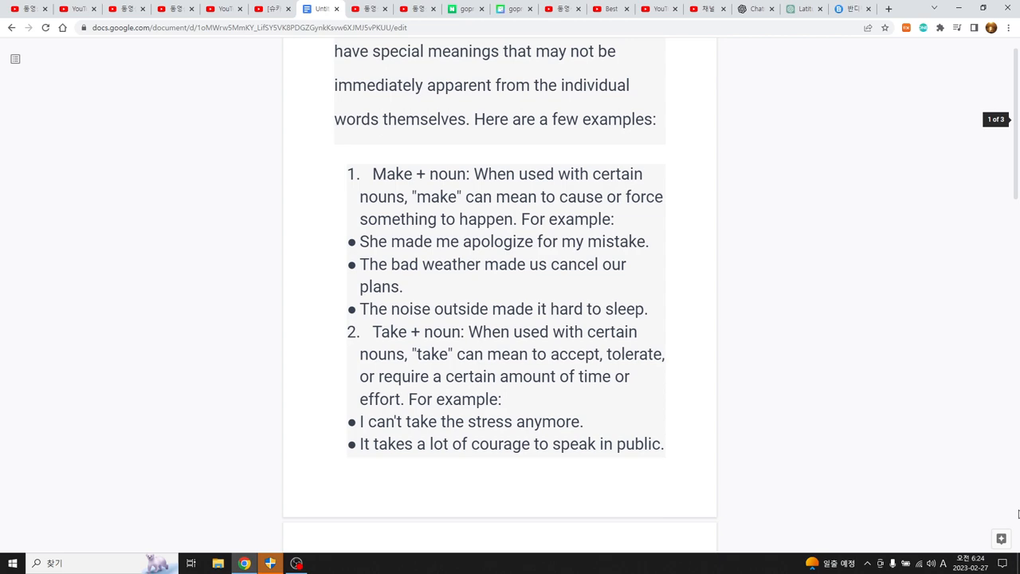
pyautogui.scroll(-3)
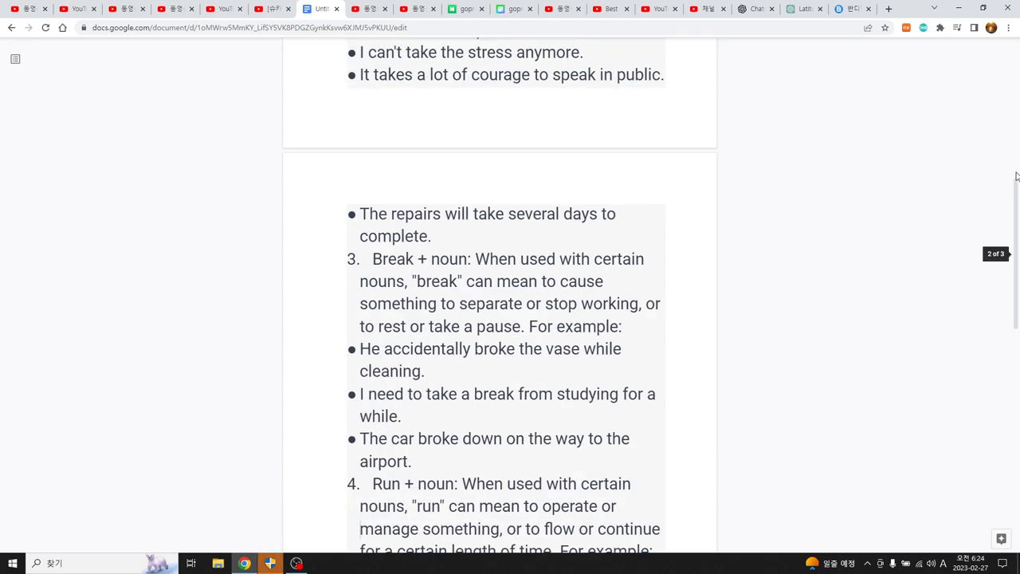
pyautogui.scroll(3)
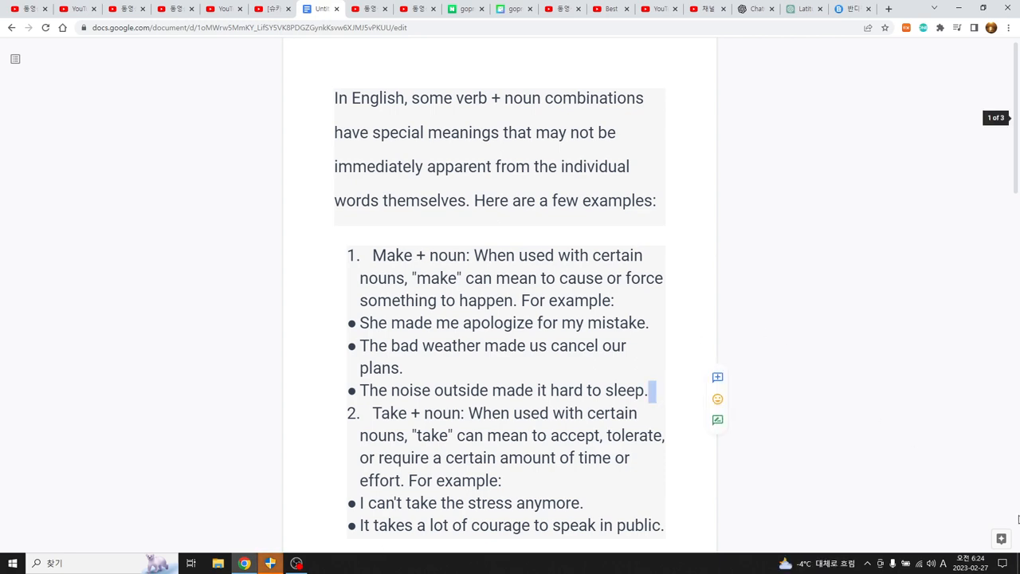
pyautogui.scroll(-3)
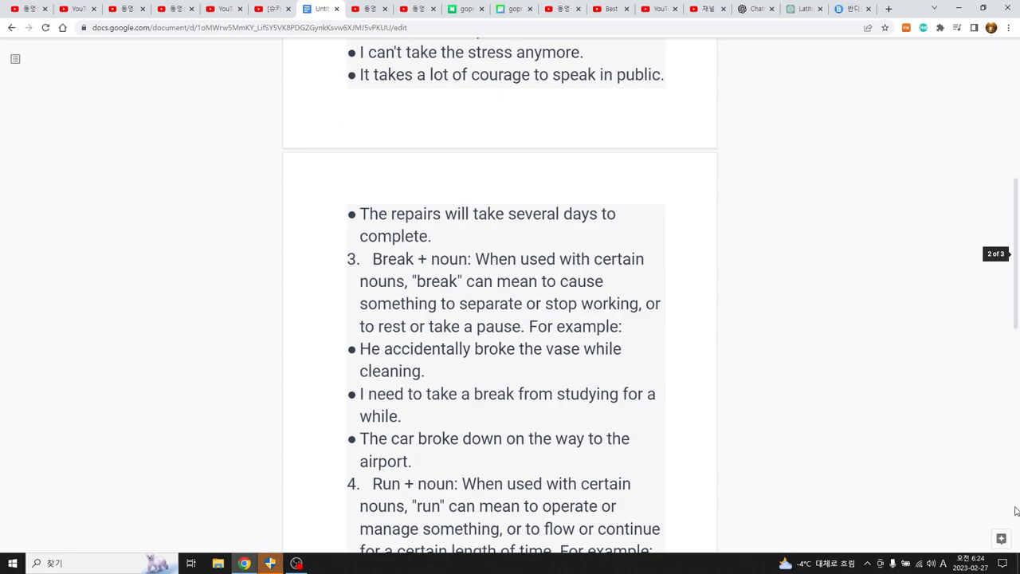
pyautogui.moveTo(1013, 163)
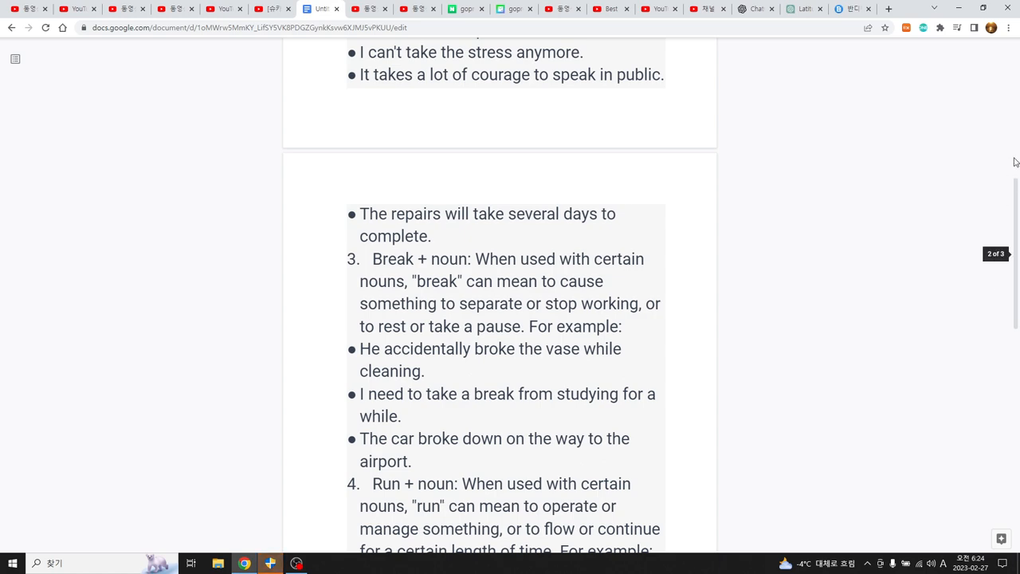
pyautogui.scroll(3)
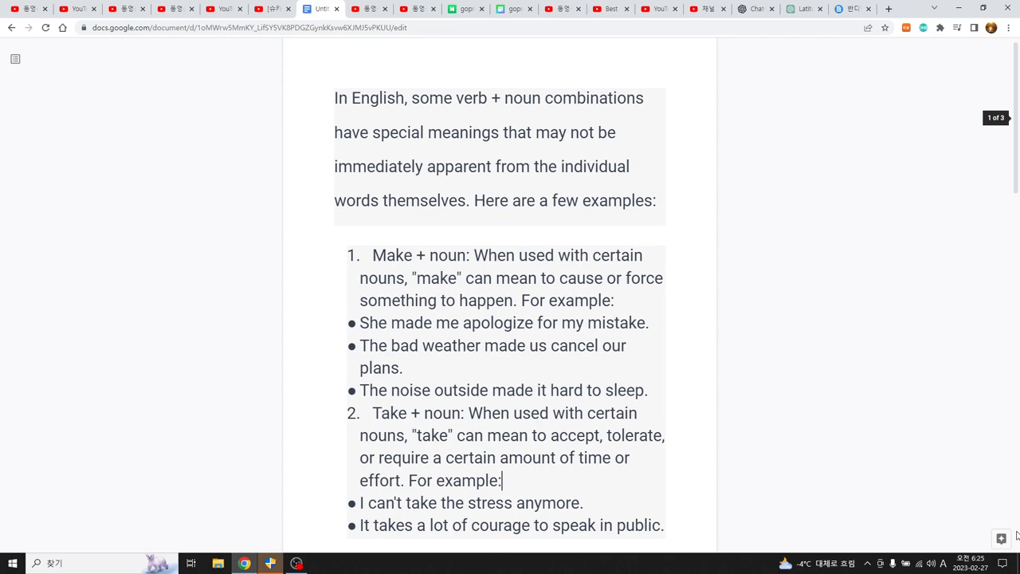
pyautogui.scroll(-3)
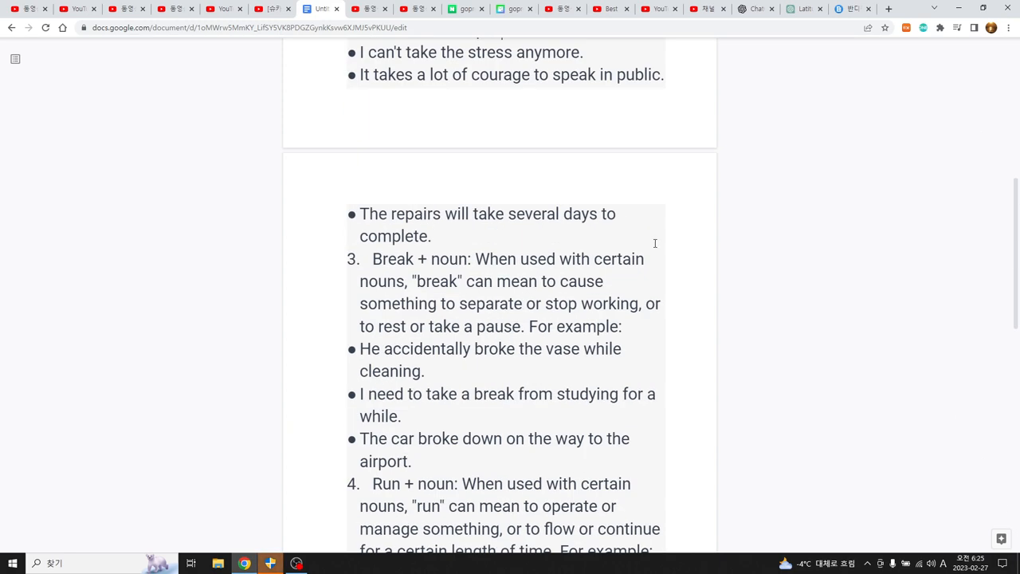
pyautogui.moveTo(404, 231)
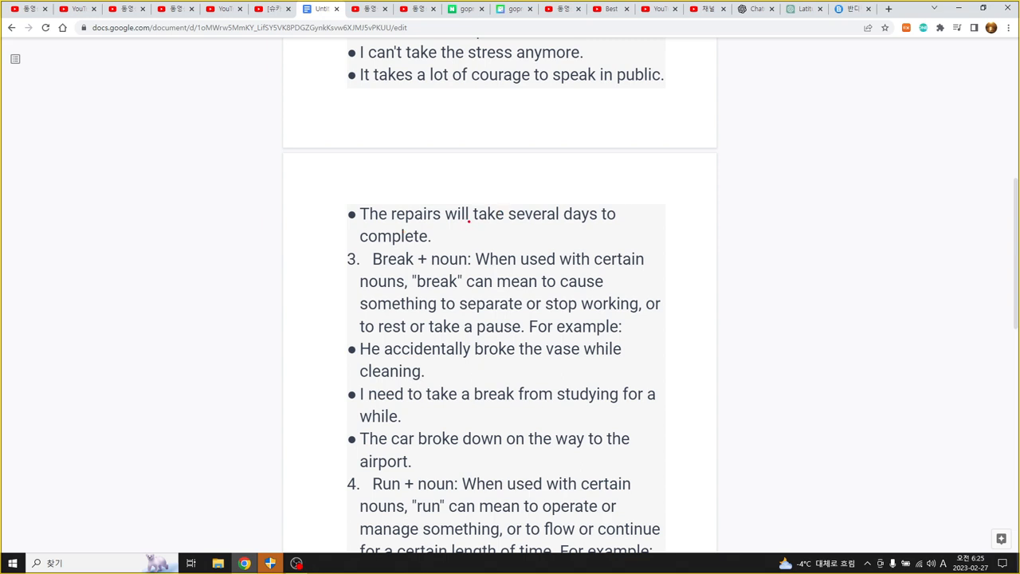
# - Underline 'take several days', circle 'take' and add a check mark above it in red
pyautogui.moveTo(470, 224); pyautogui.dragTo(589, 224)
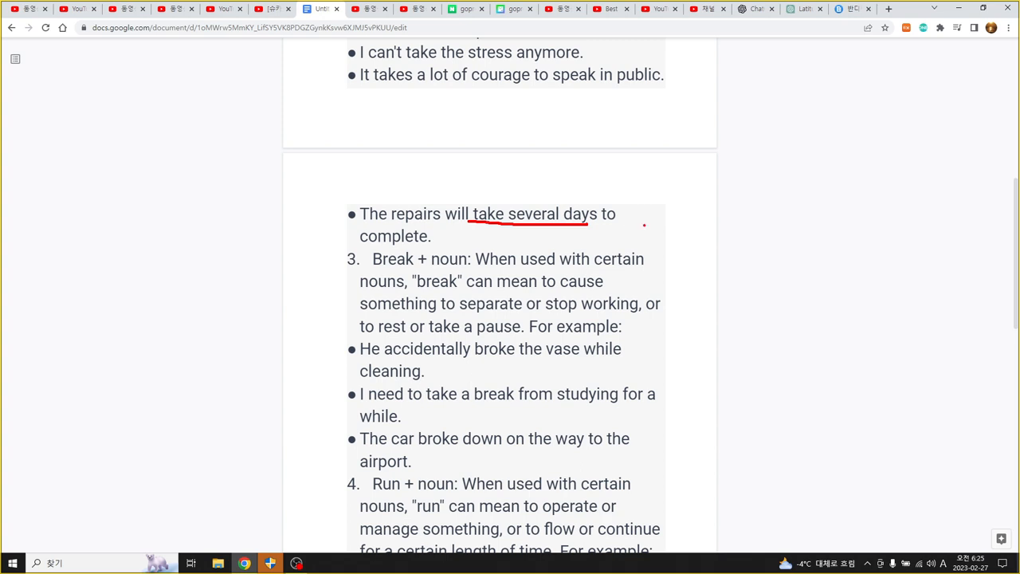
pyautogui.moveTo(475, 231); pyautogui.dragTo(606, 233)
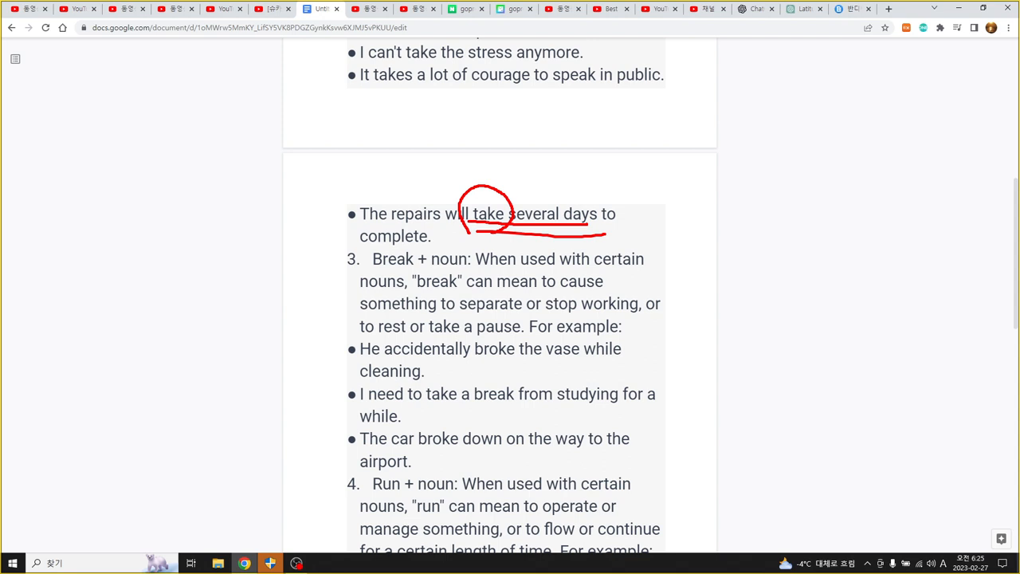
pyautogui.moveTo(541, 194); pyautogui.dragTo(561, 172)
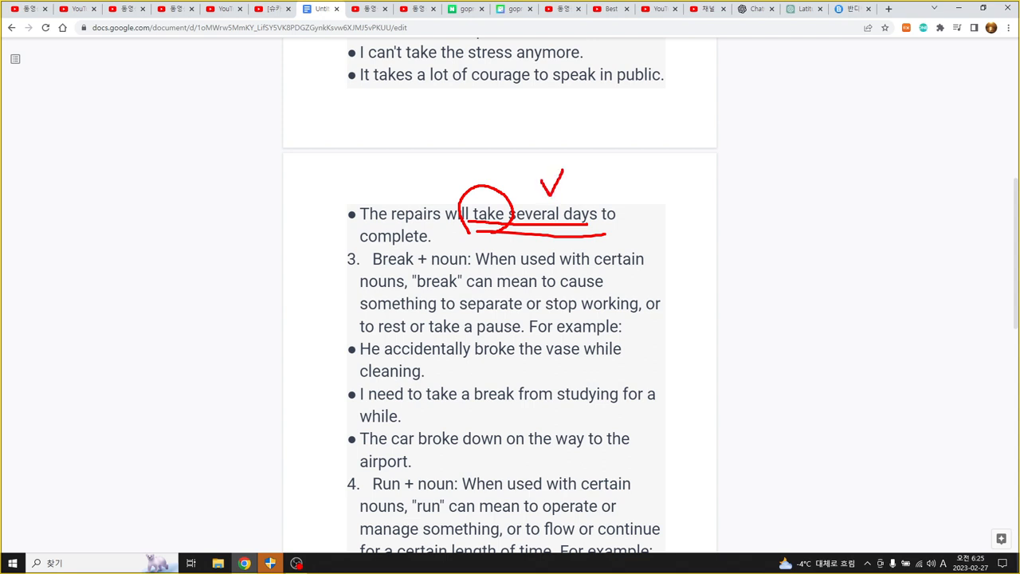
pyautogui.click(366, 265)
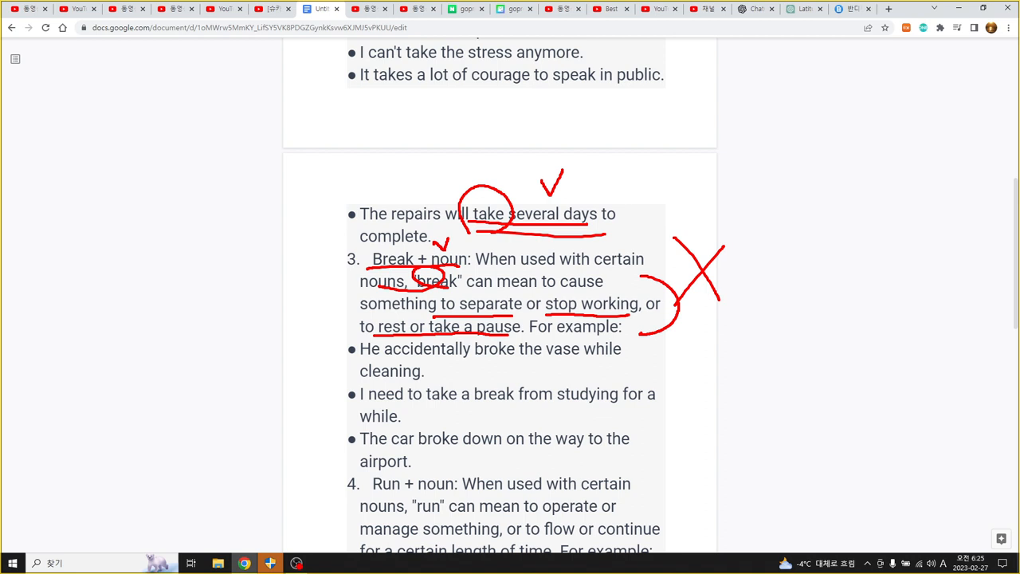
# - Underline 'broke the vase', 'take a break' and 'broke down' in red, circle 'down', then clear the annotations
pyautogui.click(630, 328)
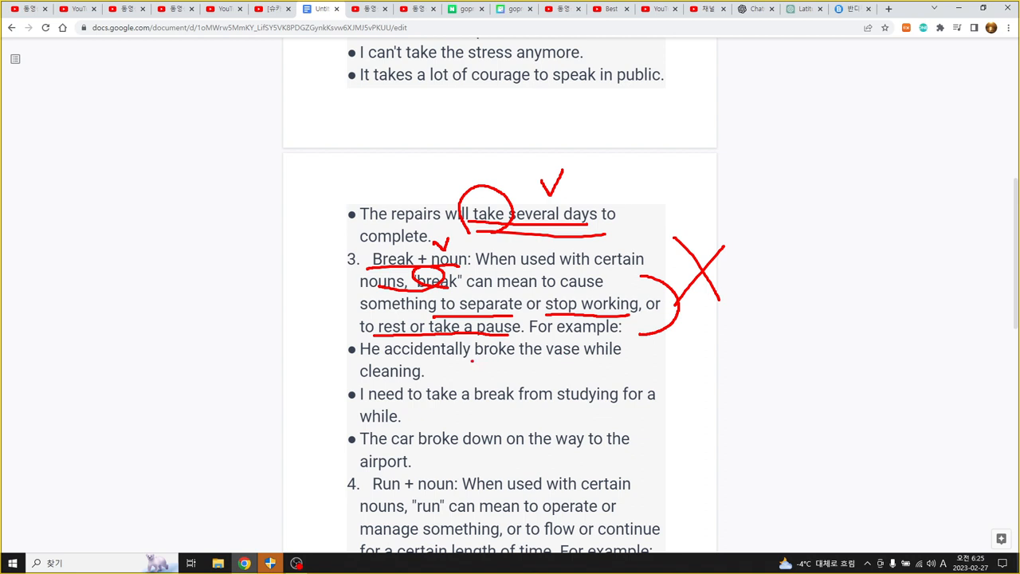
pyautogui.moveTo(472, 360); pyautogui.dragTo(575, 360)
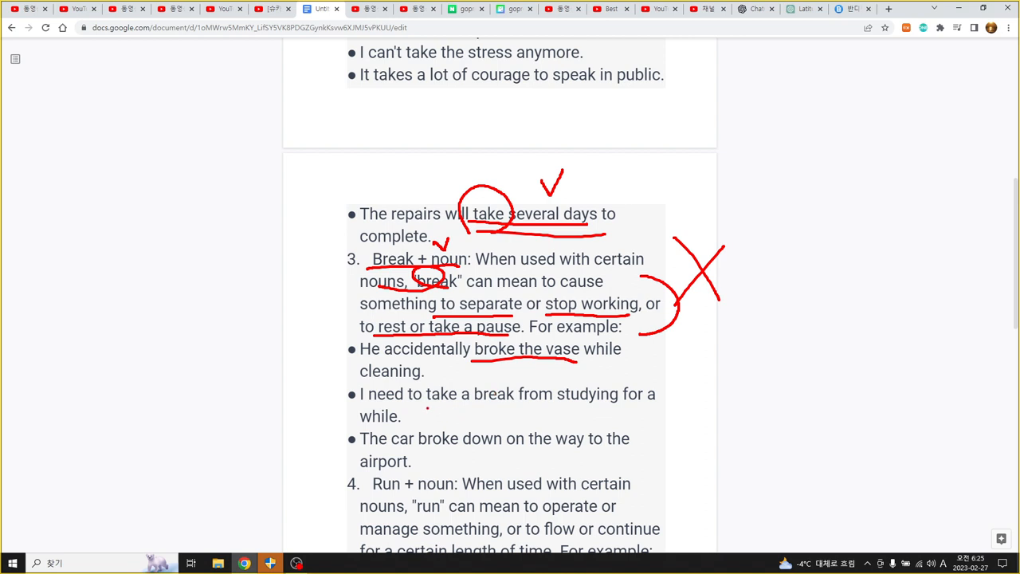
pyautogui.moveTo(427, 408); pyautogui.dragTo(507, 408)
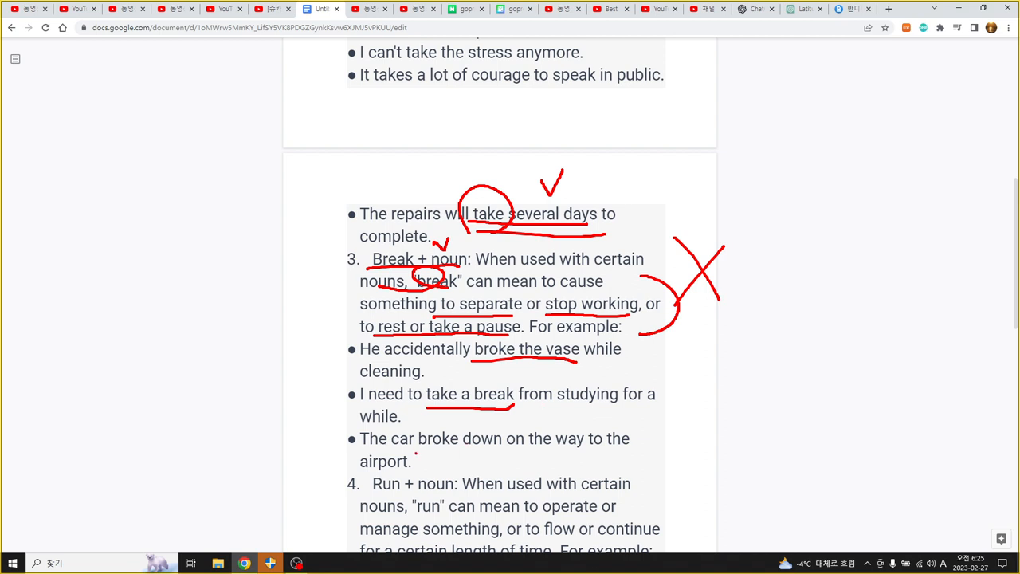
pyautogui.moveTo(407, 450); pyautogui.dragTo(494, 449)
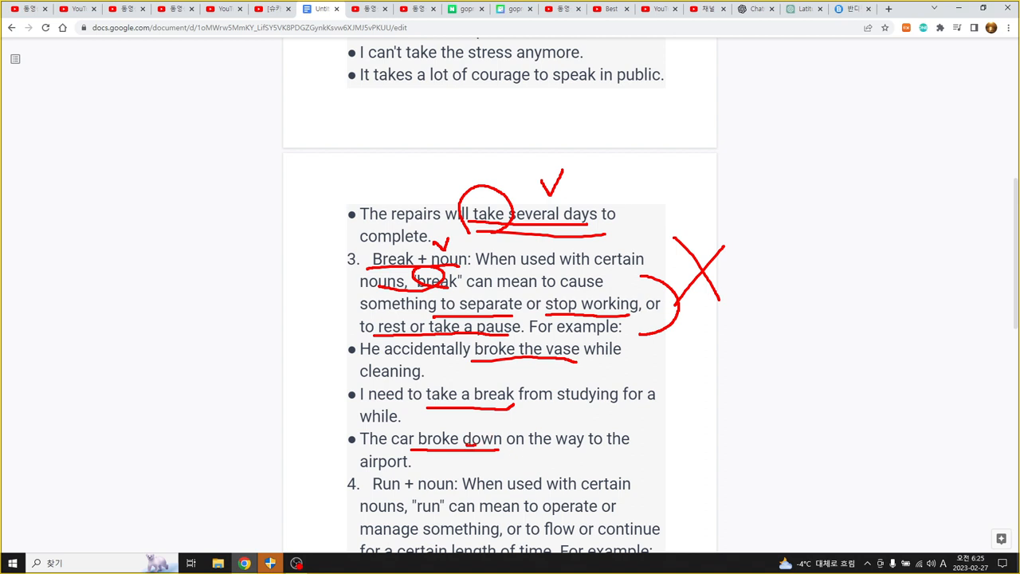
pyautogui.moveTo(465, 430); pyautogui.dragTo(498, 449)
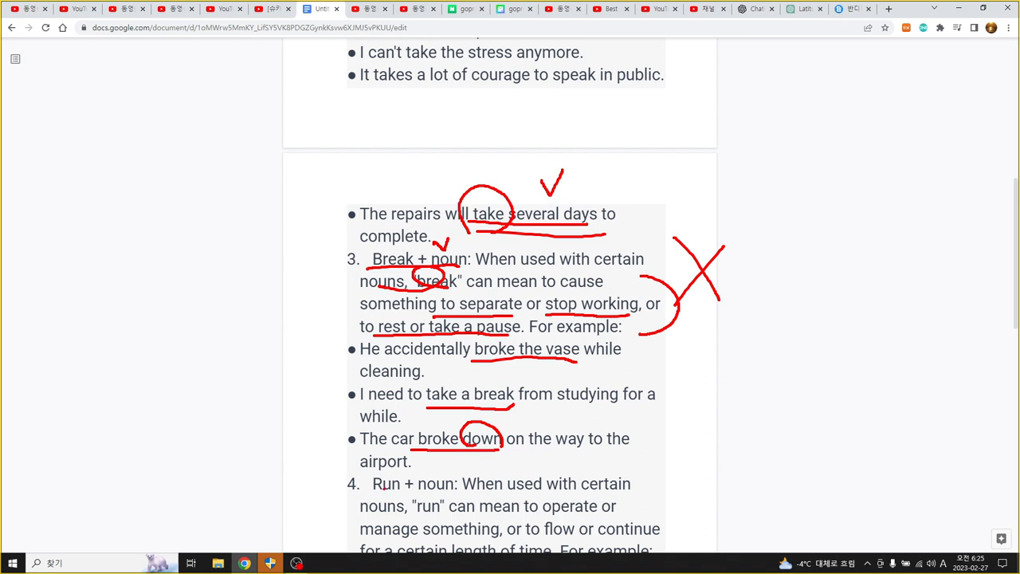
pyautogui.moveTo(349, 497); pyautogui.dragTo(400, 494)
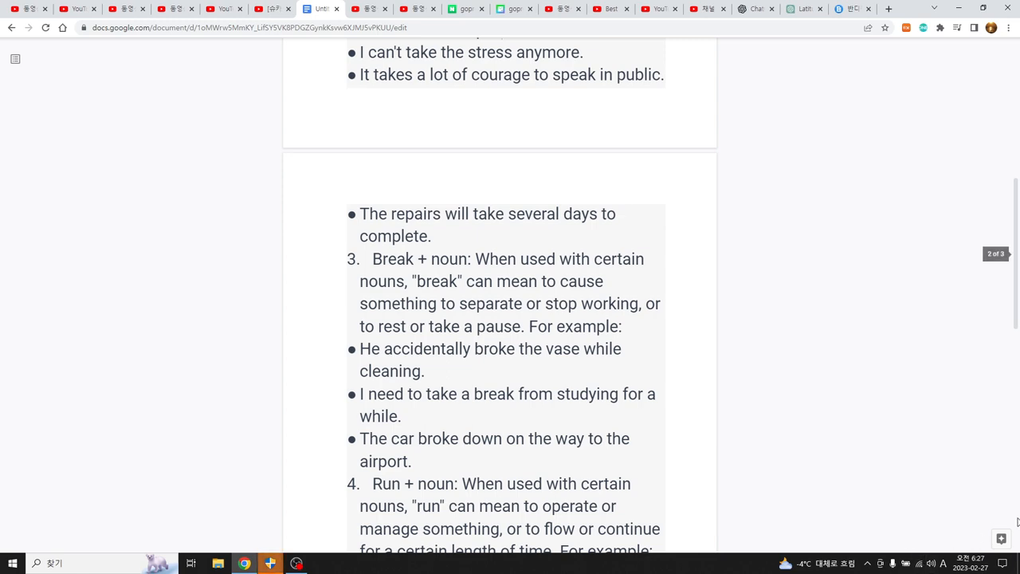
# - Underline 'run for two weeks' and 'runs through' in red and circle 'verb + noun combinations' in the closing note
pyautogui.scroll(-3)
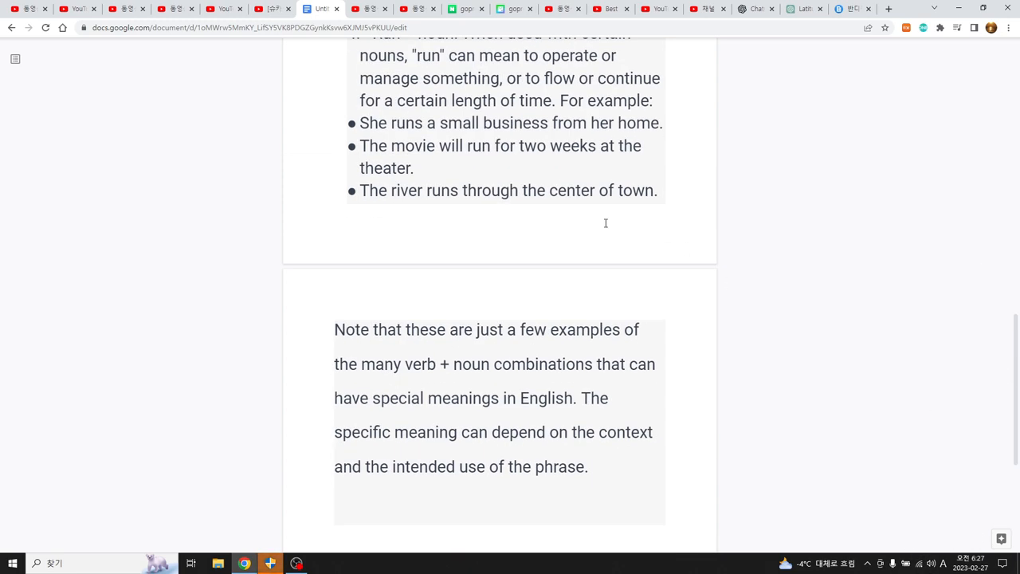
pyautogui.moveTo(456, 105)
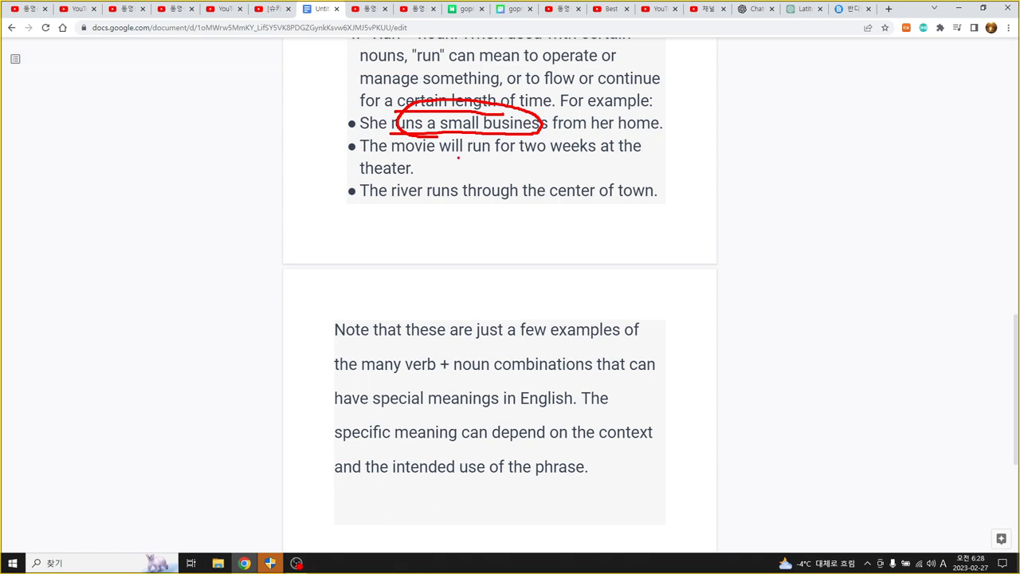
pyautogui.moveTo(462, 160); pyautogui.dragTo(586, 163)
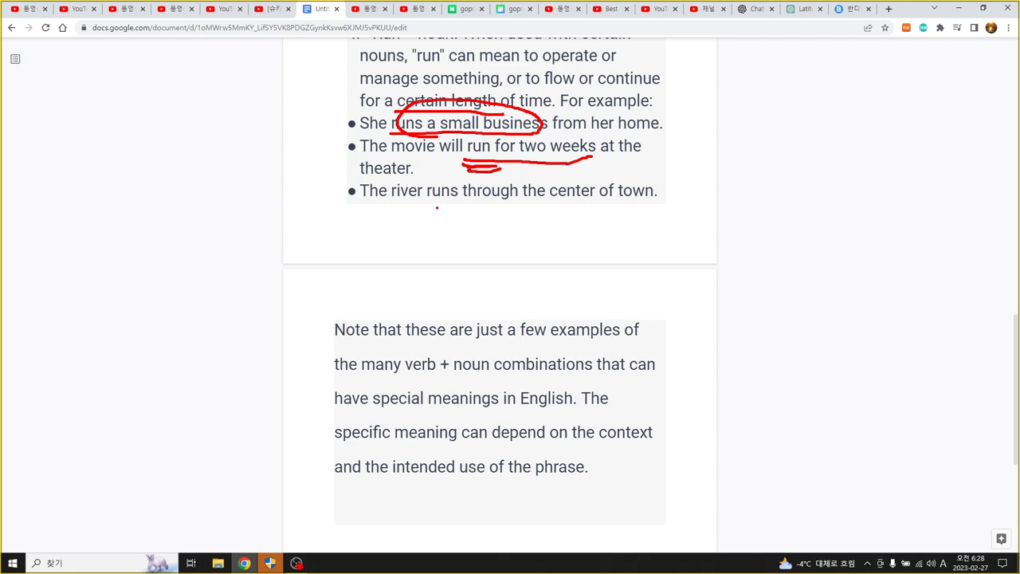
pyautogui.moveTo(427, 209); pyautogui.dragTo(498, 209)
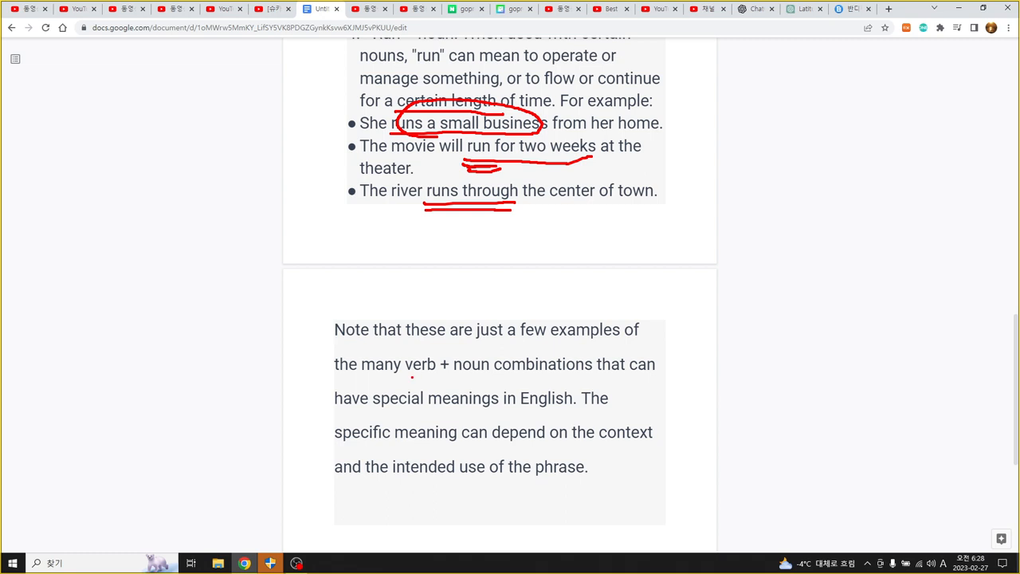
pyautogui.moveTo(412, 374); pyautogui.dragTo(593, 363)
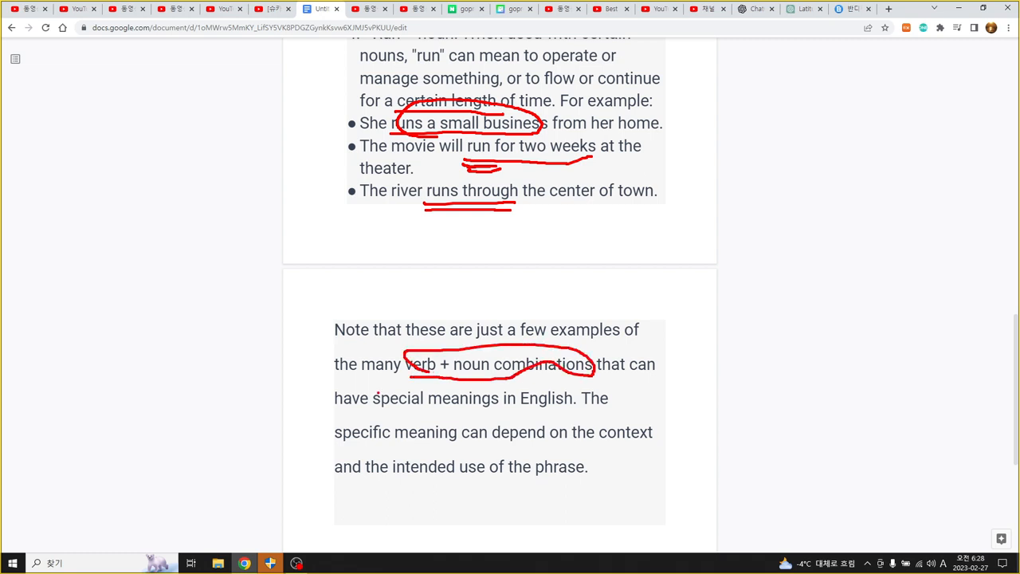
# - Underline and circle 'special meanings', 'depend on the context' and 'intended use of the phrase' in red
pyautogui.moveTo(373, 411); pyautogui.dragTo(502, 411)
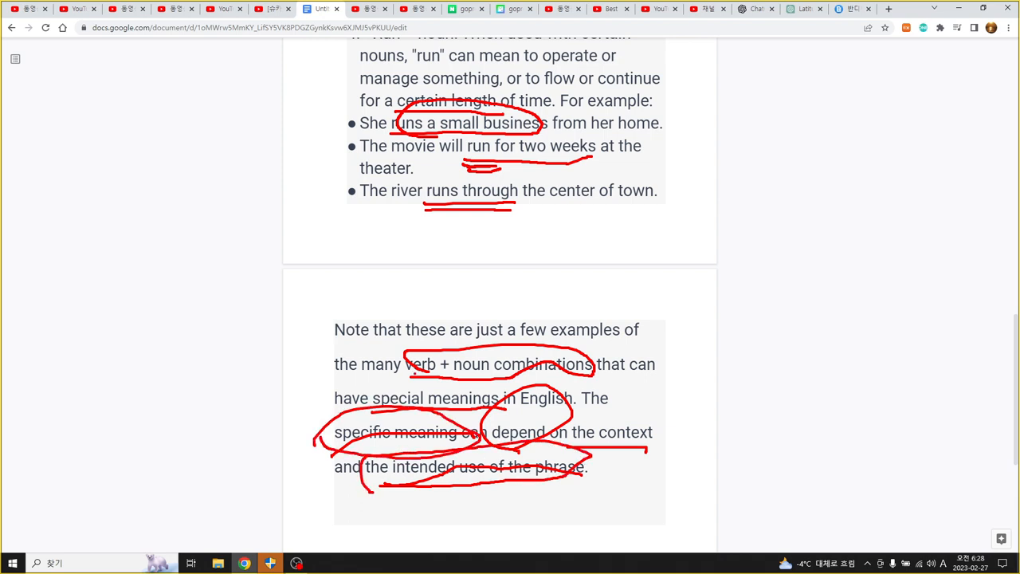
# - Handwrite 'V + n' in red in the right margin with m and t listed below
pyautogui.moveTo(727, 111); pyautogui.dragTo(717, 135)
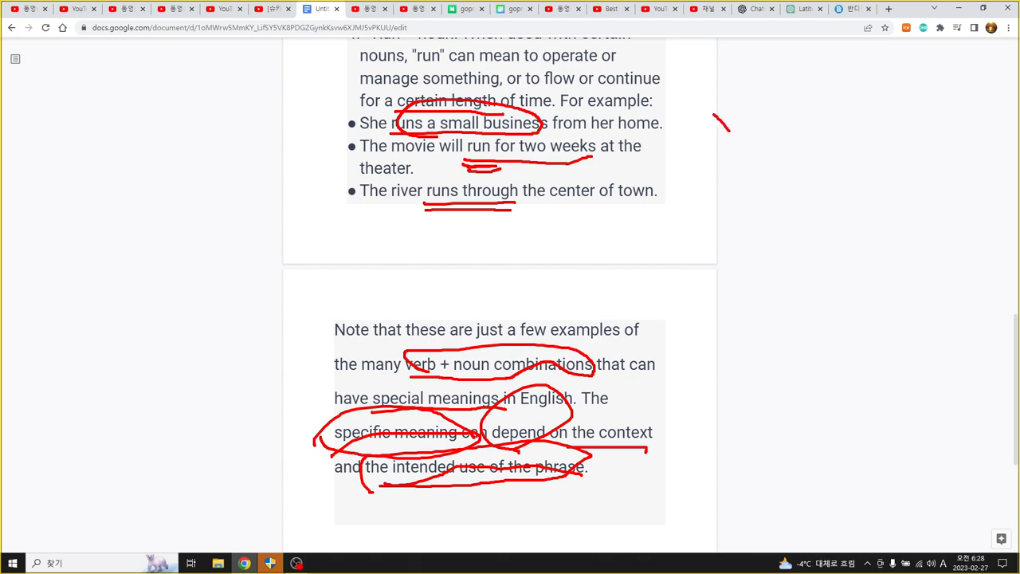
pyautogui.moveTo(725, 115); pyautogui.dragTo(825, 135)
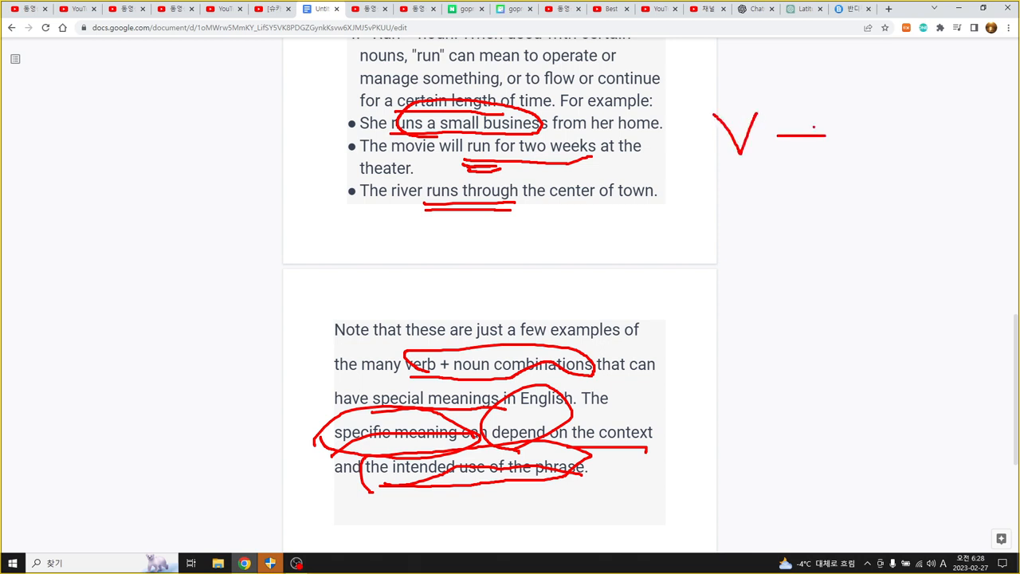
pyautogui.moveTo(800, 115); pyautogui.dragTo(800, 156)
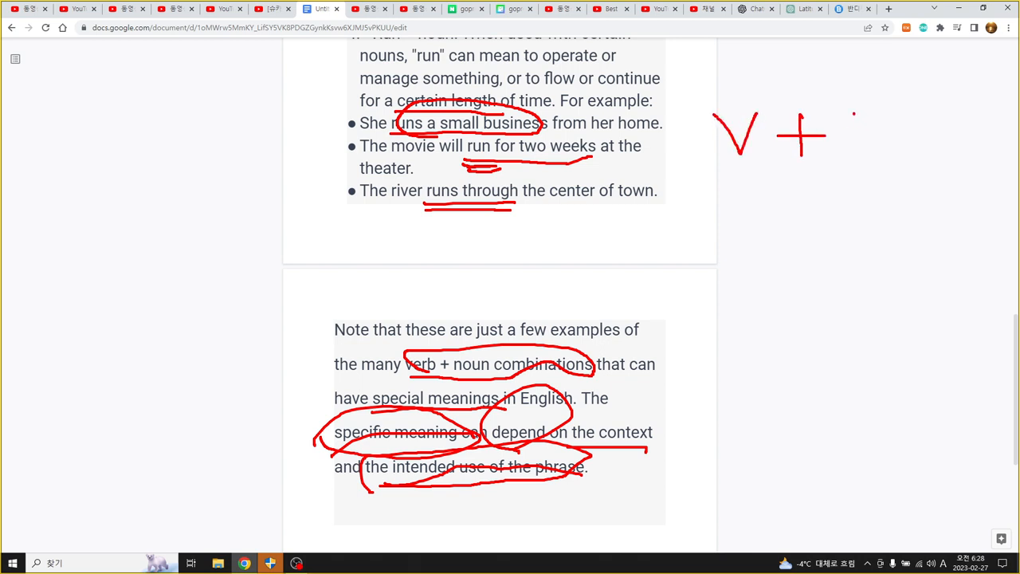
pyautogui.moveTo(858, 115); pyautogui.dragTo(868, 147)
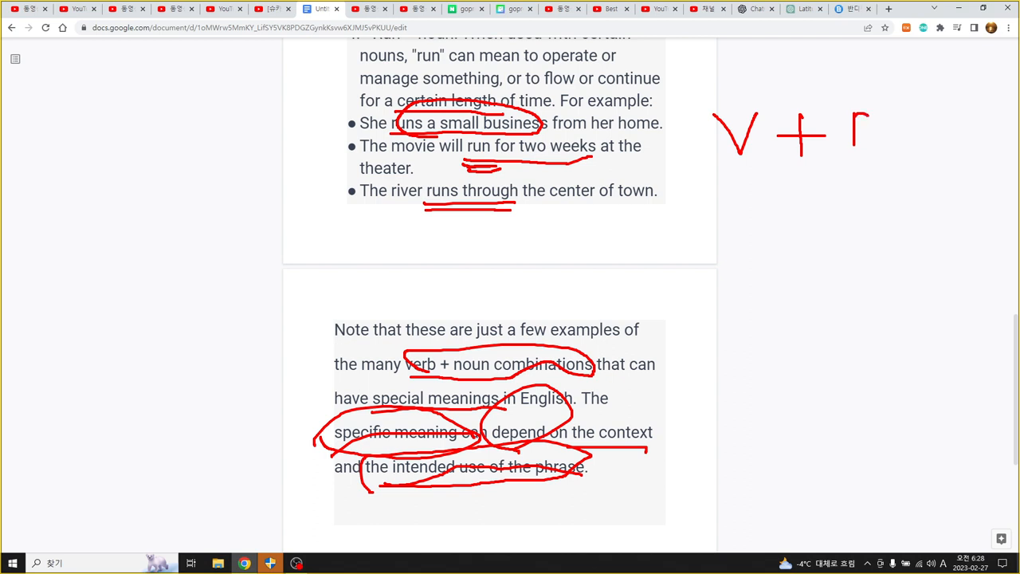
pyautogui.moveTo(864, 112); pyautogui.dragTo(877, 151)
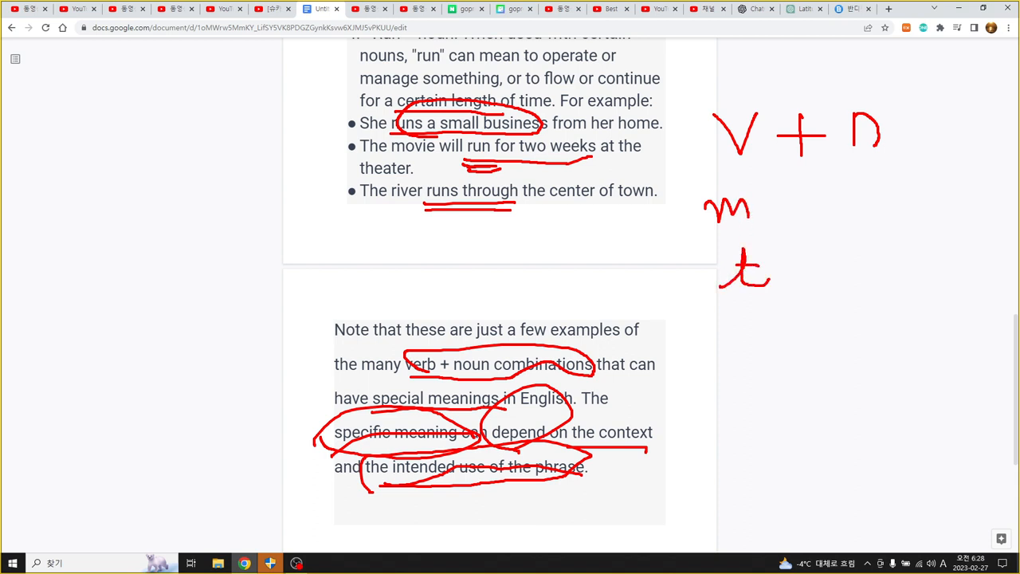
# - Add r, bracket the m, t, r letters and follow them with '+' and a circled n
pyautogui.moveTo(730, 322); pyautogui.dragTo(730, 351)
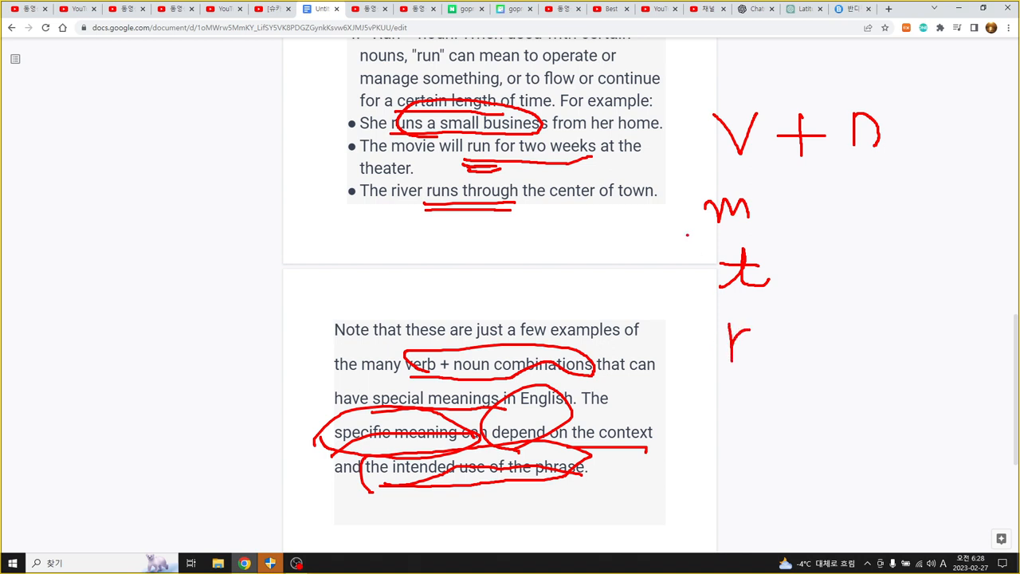
pyautogui.moveTo(686, 236); pyautogui.dragTo(670, 364)
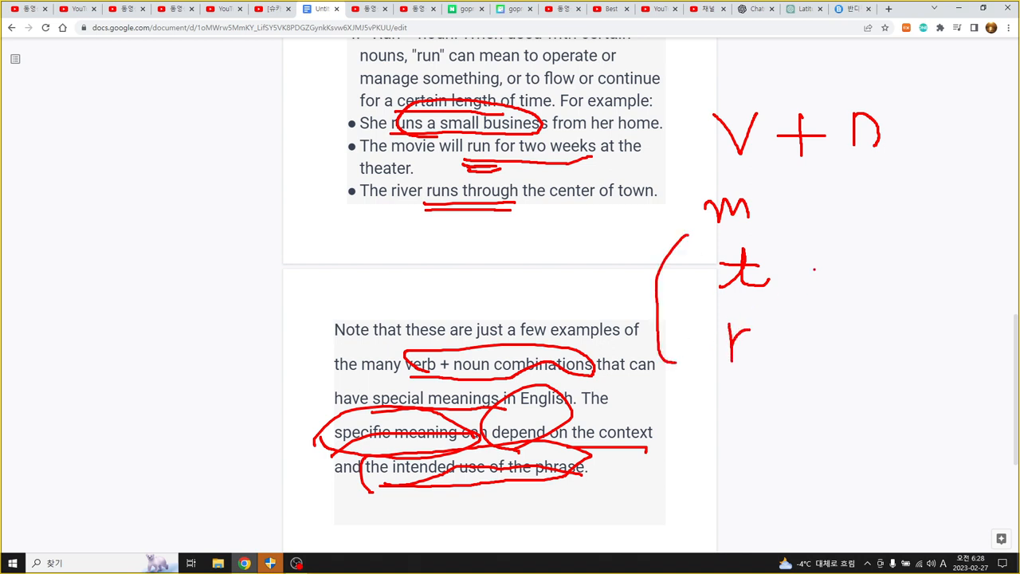
pyautogui.moveTo(812, 268); pyautogui.dragTo(845, 268)
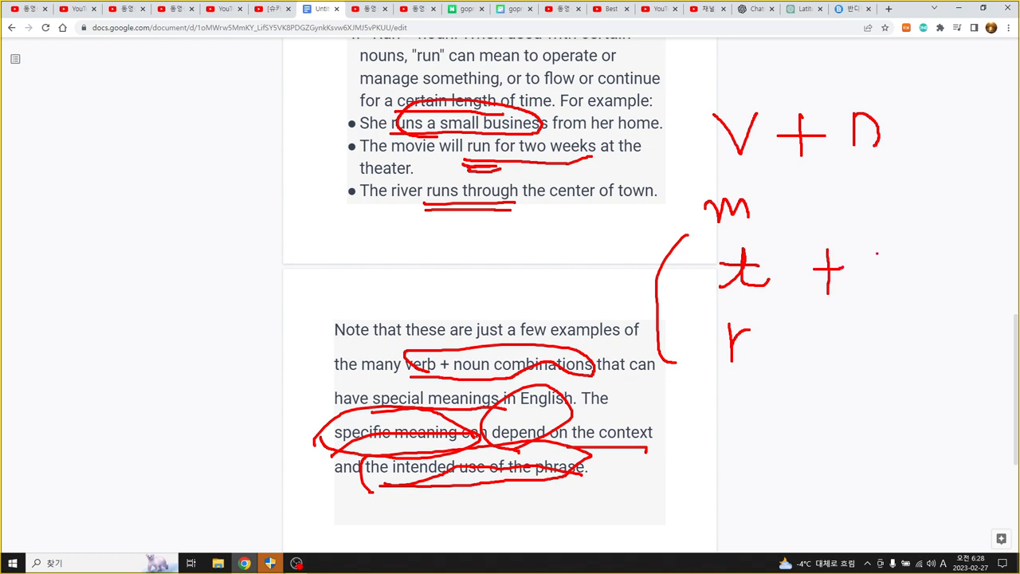
pyautogui.moveTo(877, 255); pyautogui.dragTo(908, 295)
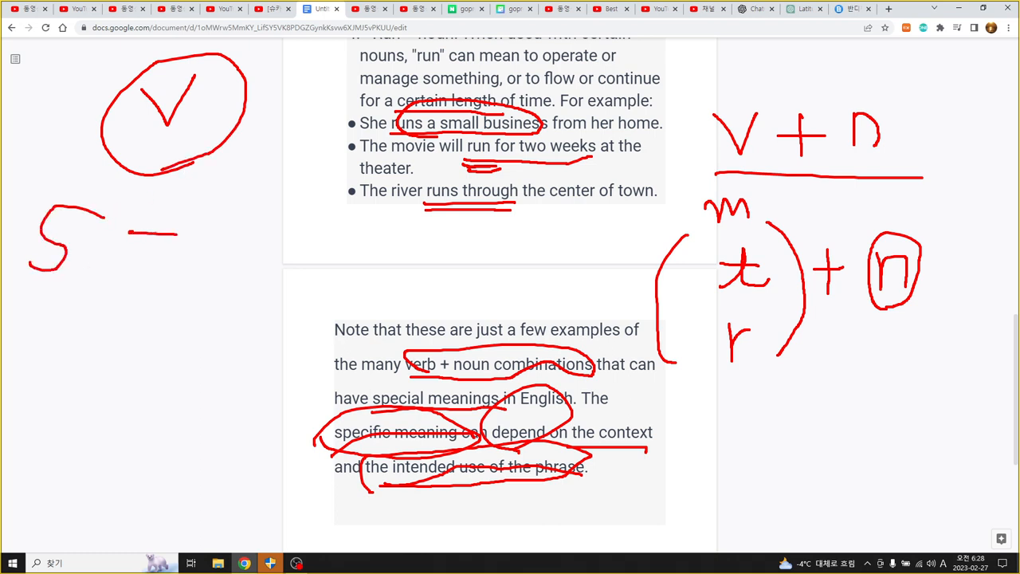
# - Write 'S + V' with a circled V, a person figure beneath it and an arrow toward the V + n diagram
pyautogui.moveTo(131, 236); pyautogui.dragTo(184, 236)
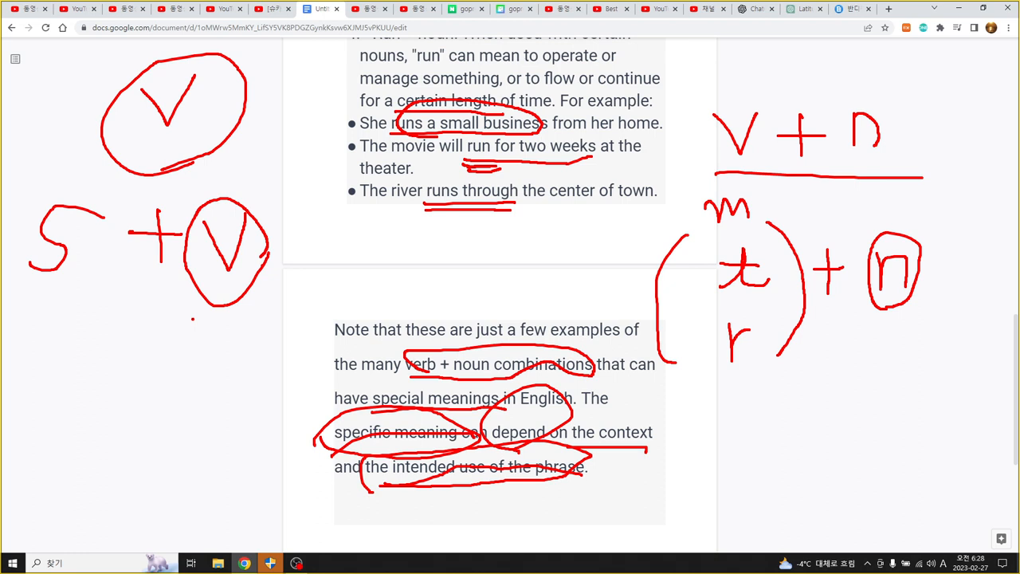
pyautogui.moveTo(224, 335); pyautogui.dragTo(210, 388)
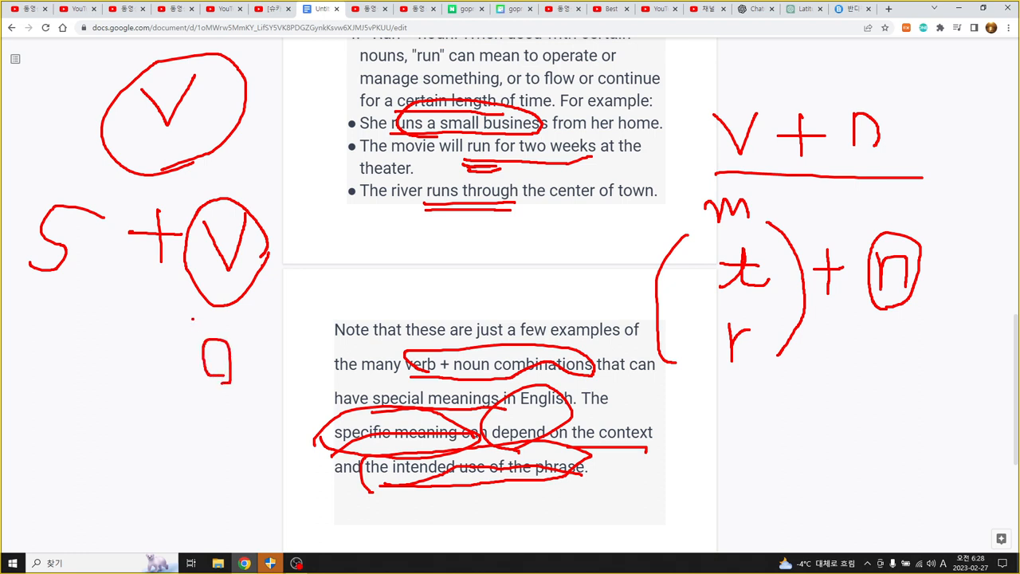
pyautogui.moveTo(220, 383); pyautogui.dragTo(220, 439)
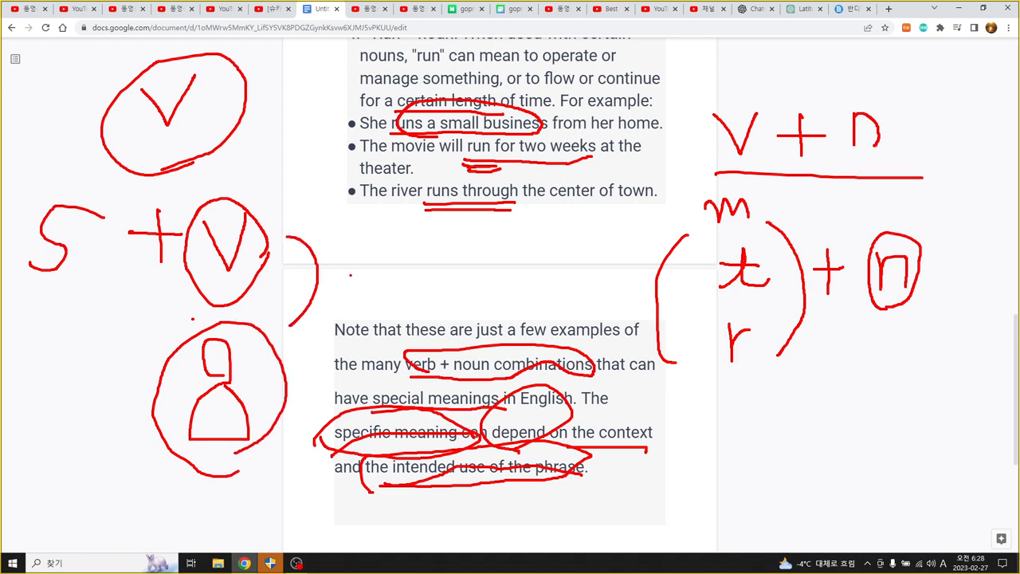
pyautogui.moveTo(326, 263); pyautogui.dragTo(391, 265)
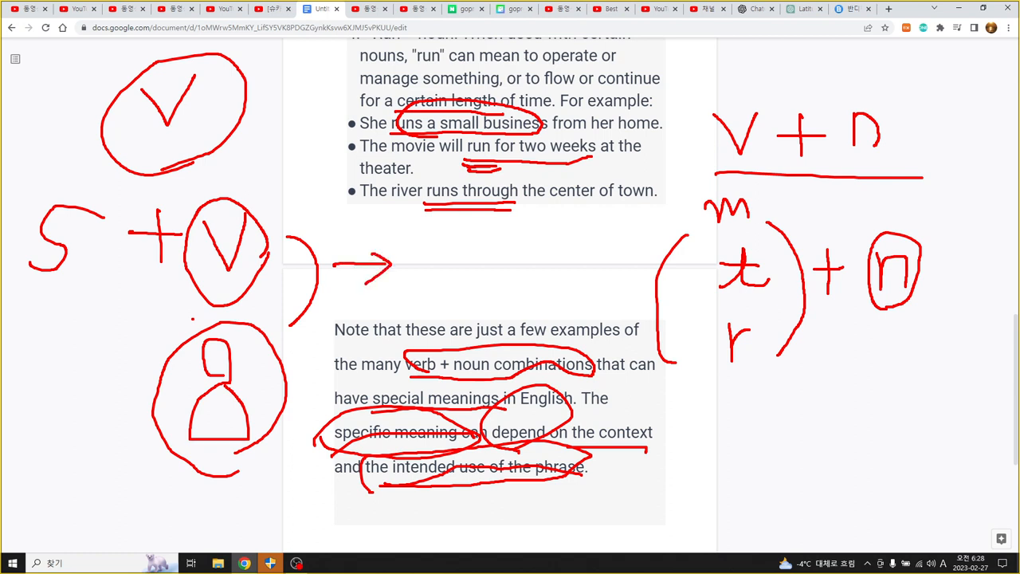